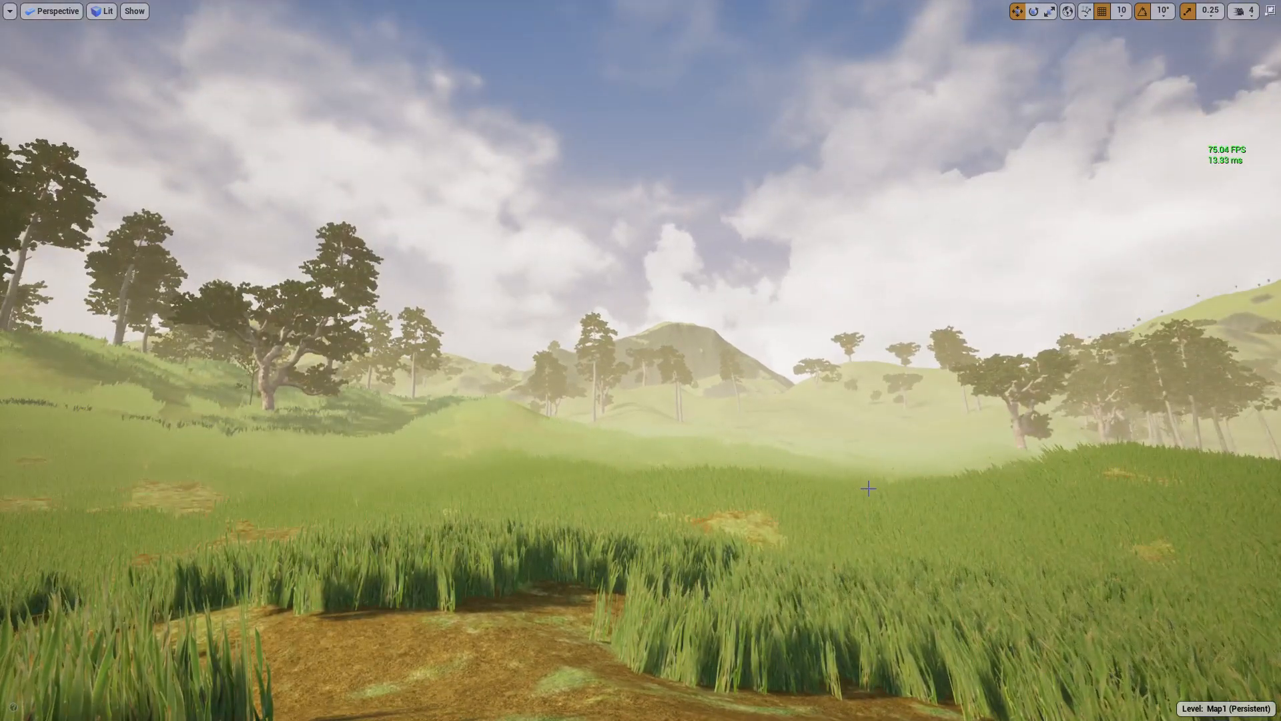
pyautogui.moveTo(640, 360)
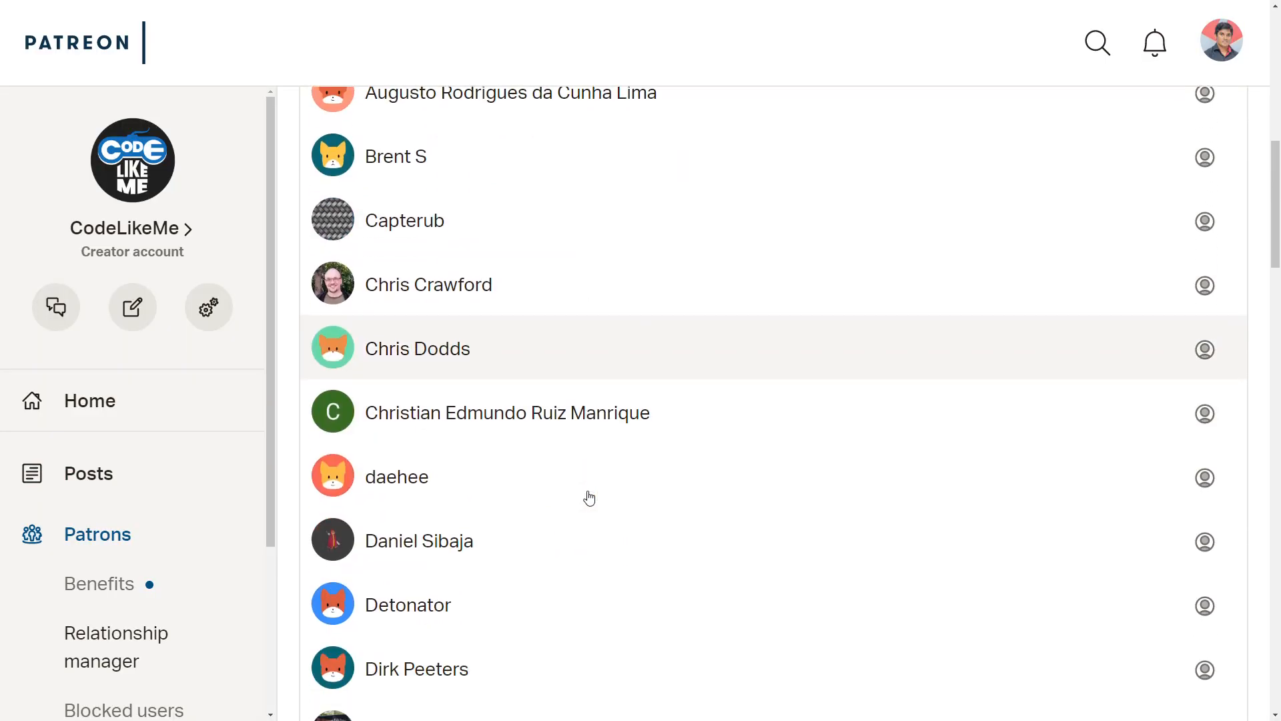
# Scroll to the bottom of the patron list and go to page 2.
pyautogui.scroll(-3)
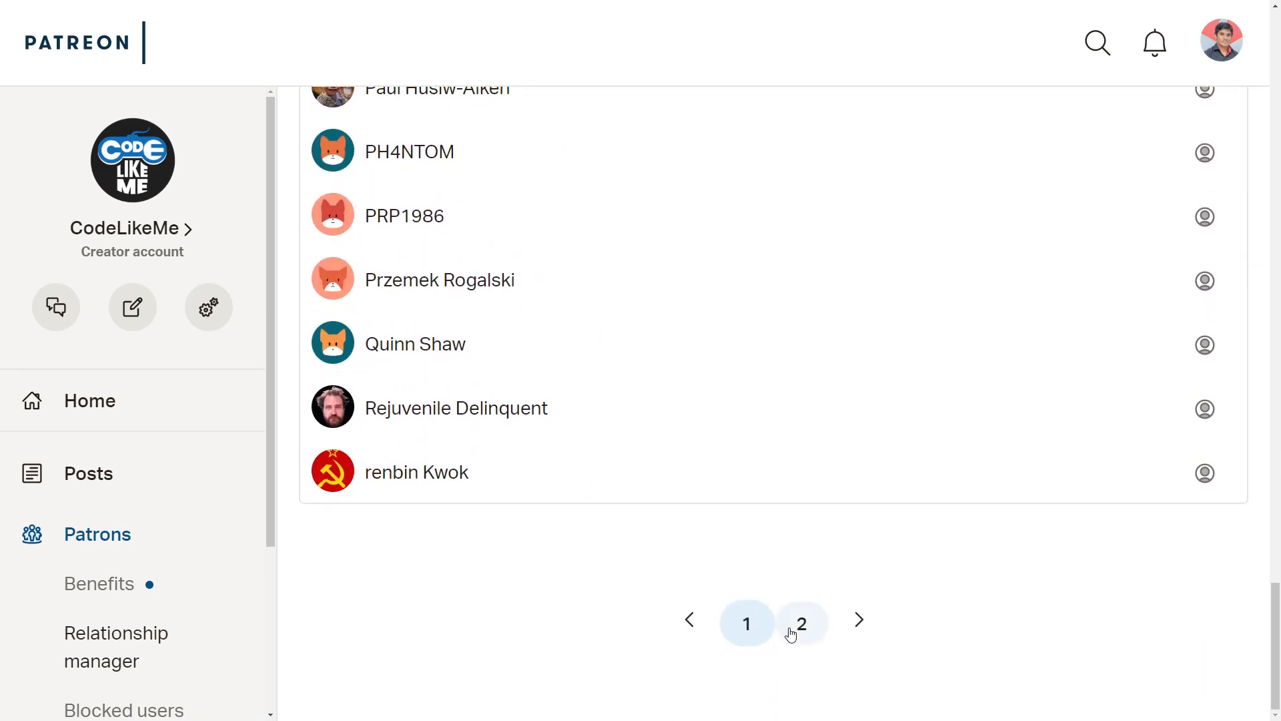
pyautogui.click(802, 623)
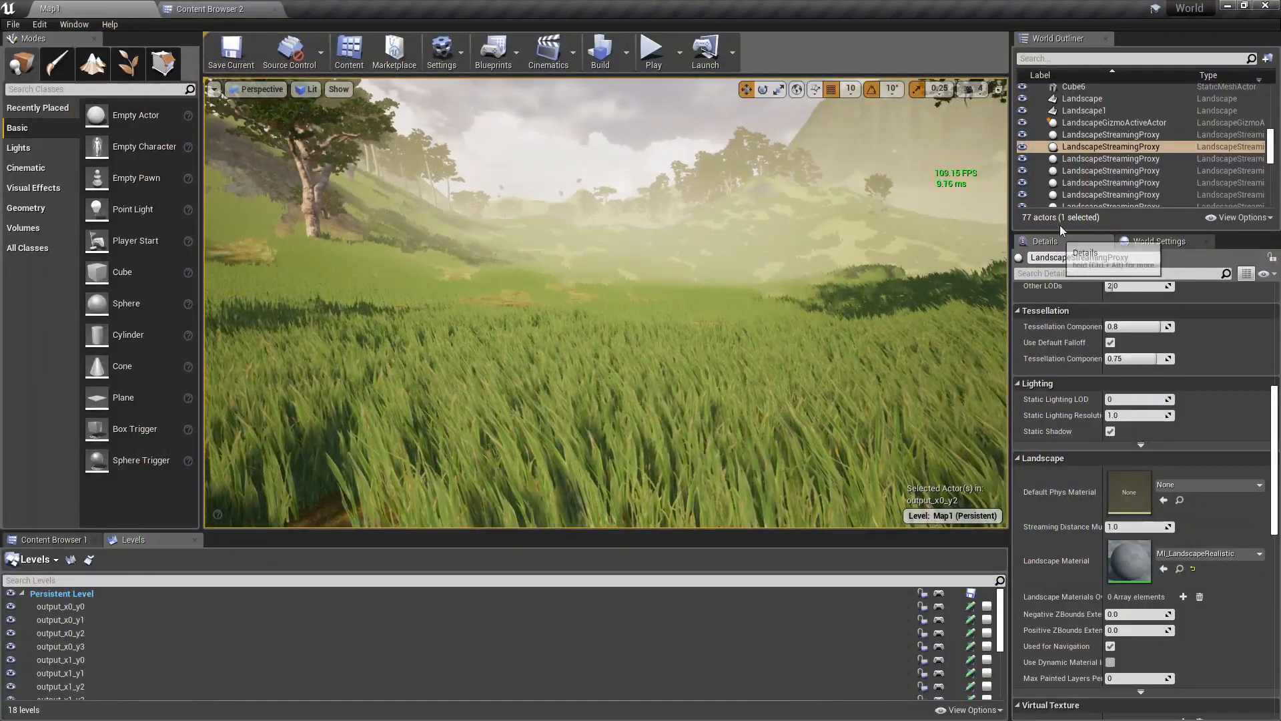
# Show the Materials folder in Content Browser 2 with no asset selected, then open M_GrassMaster.
pyautogui.click(207, 9)
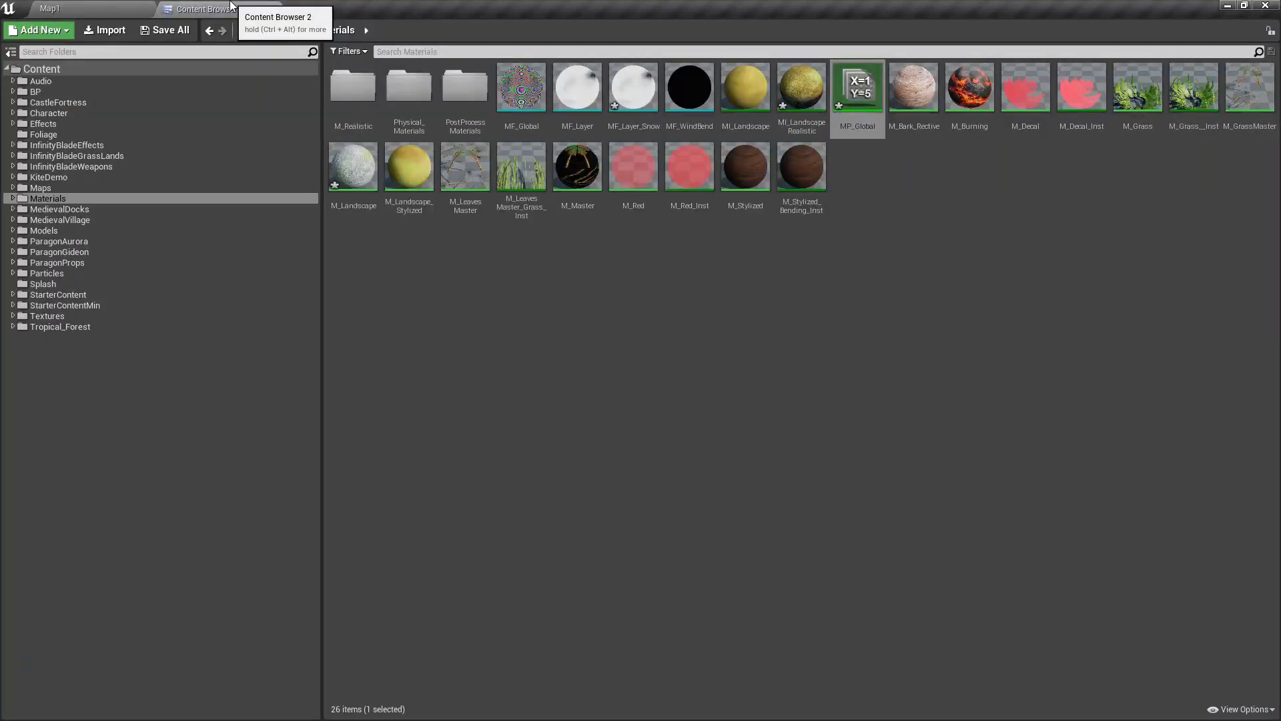
pyautogui.click(48, 9)
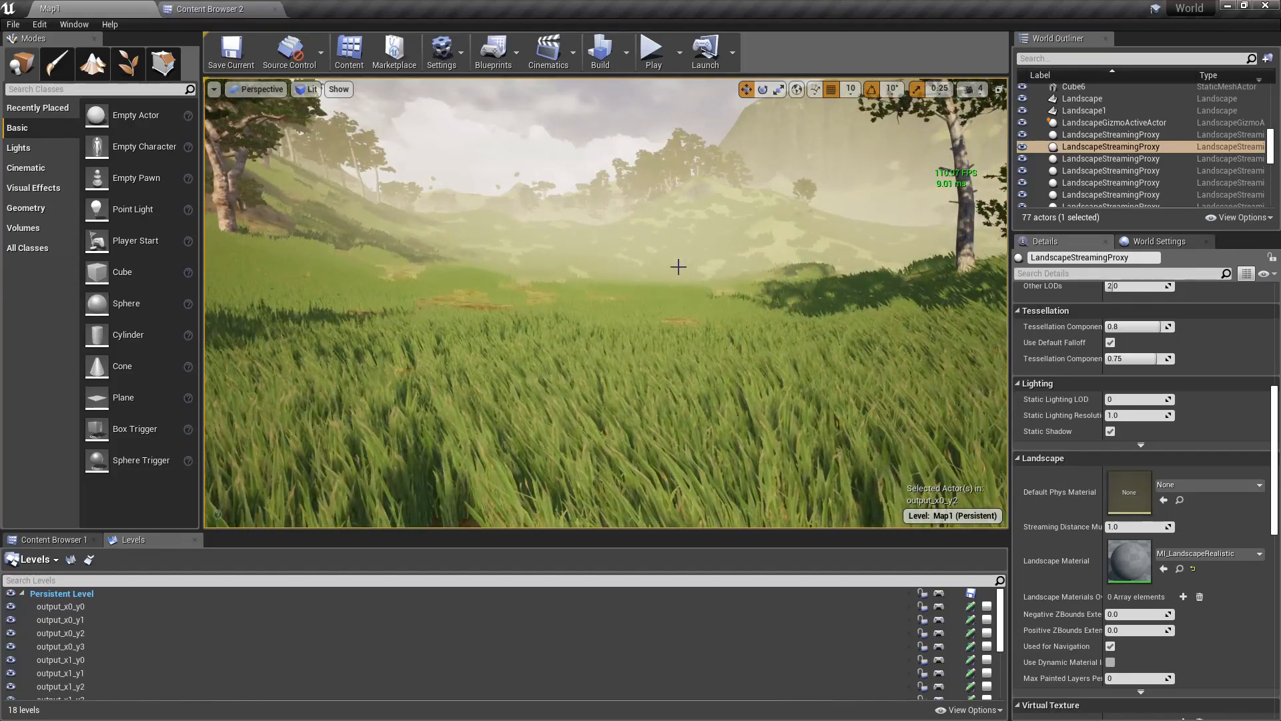
pyautogui.click(206, 9)
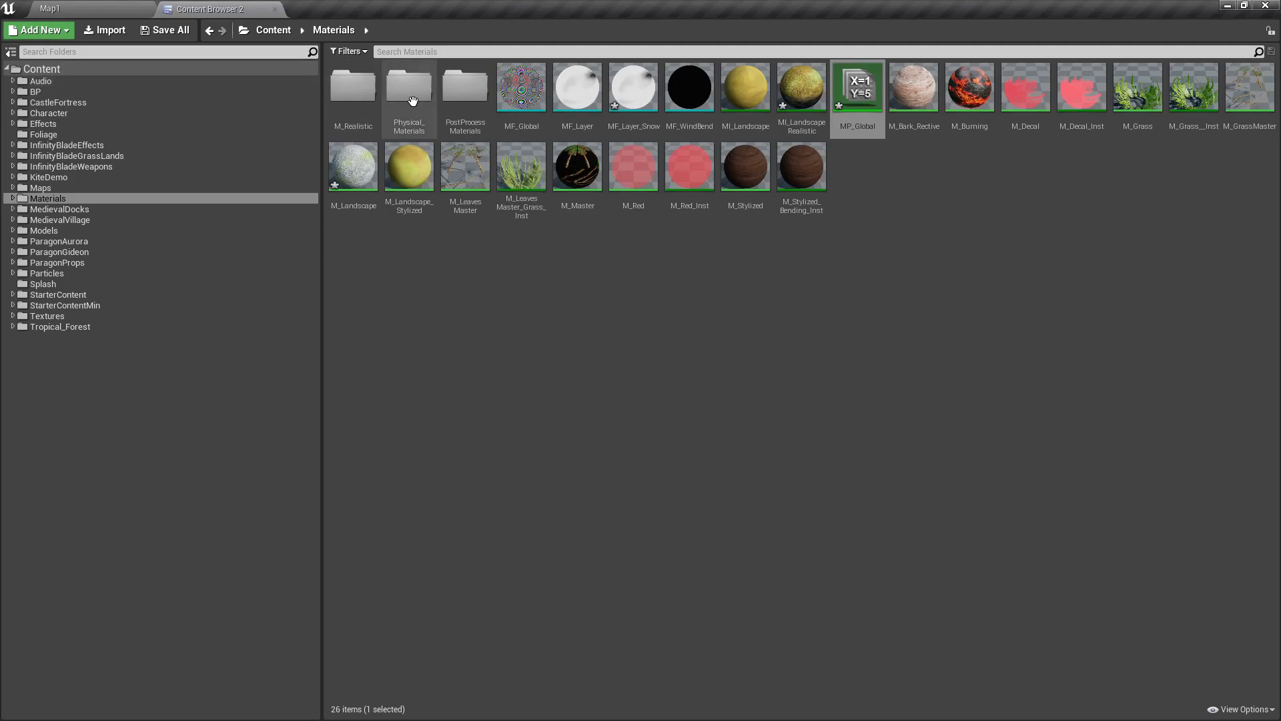
pyautogui.click(741, 385)
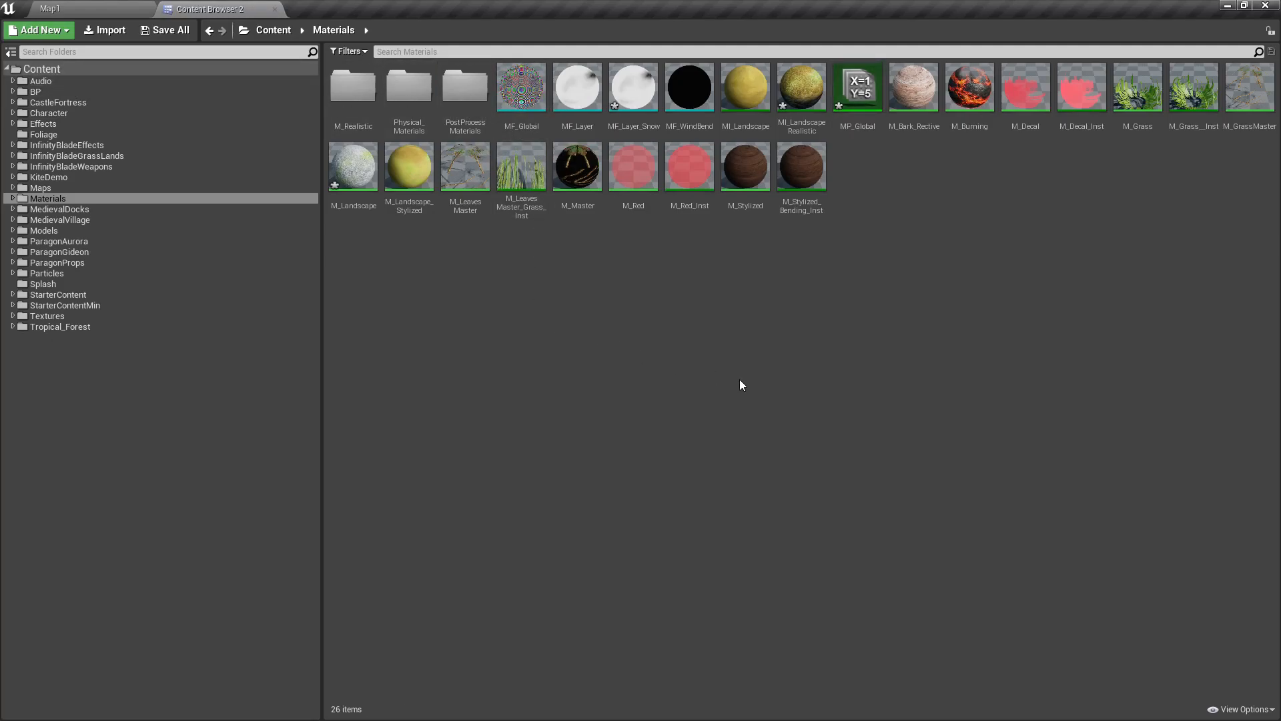
pyautogui.moveTo(69, 96)
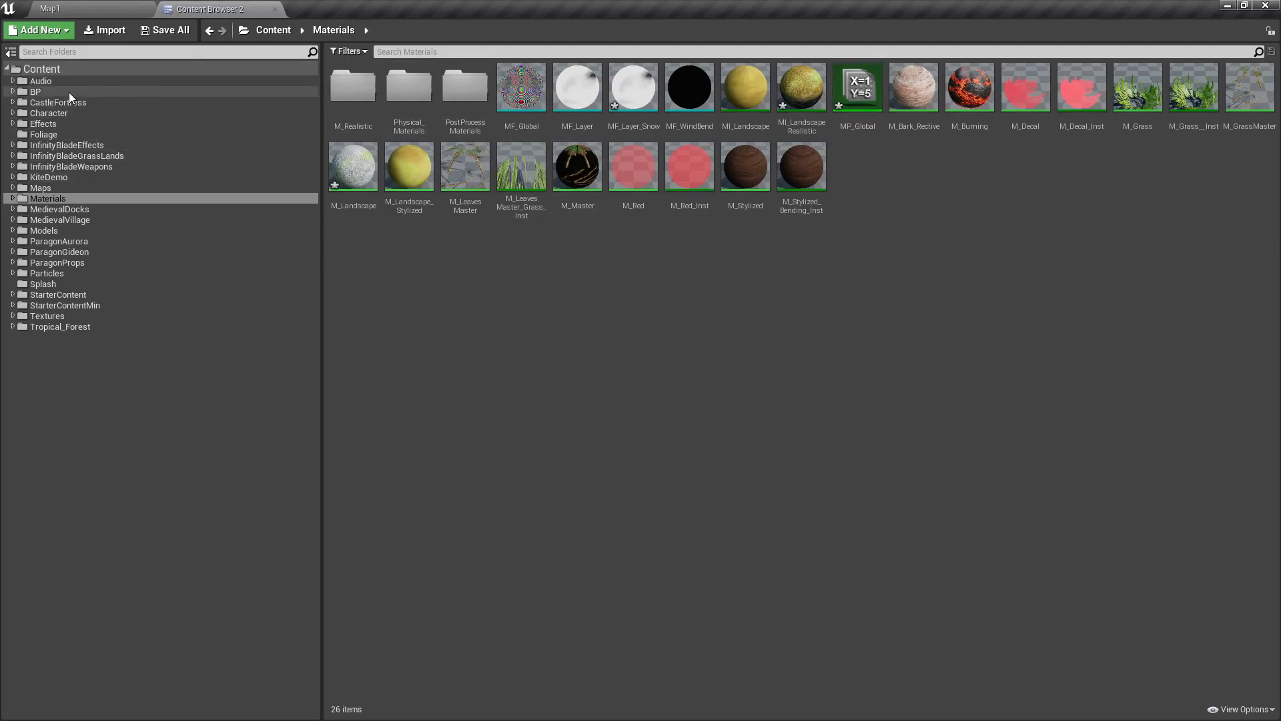
pyautogui.click(43, 134)
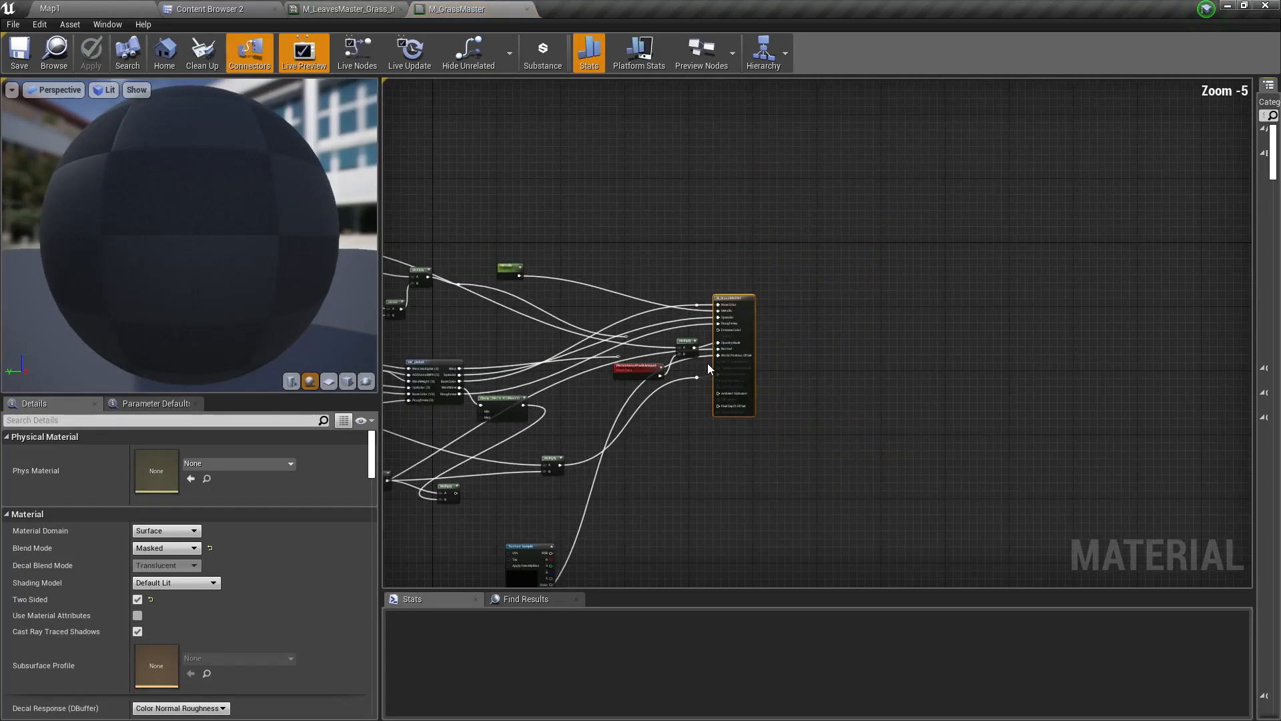
# Tour the M_GrassMaster graph, inspecting the Normal parameter and result node, then return to Map1.
pyautogui.scroll(3)
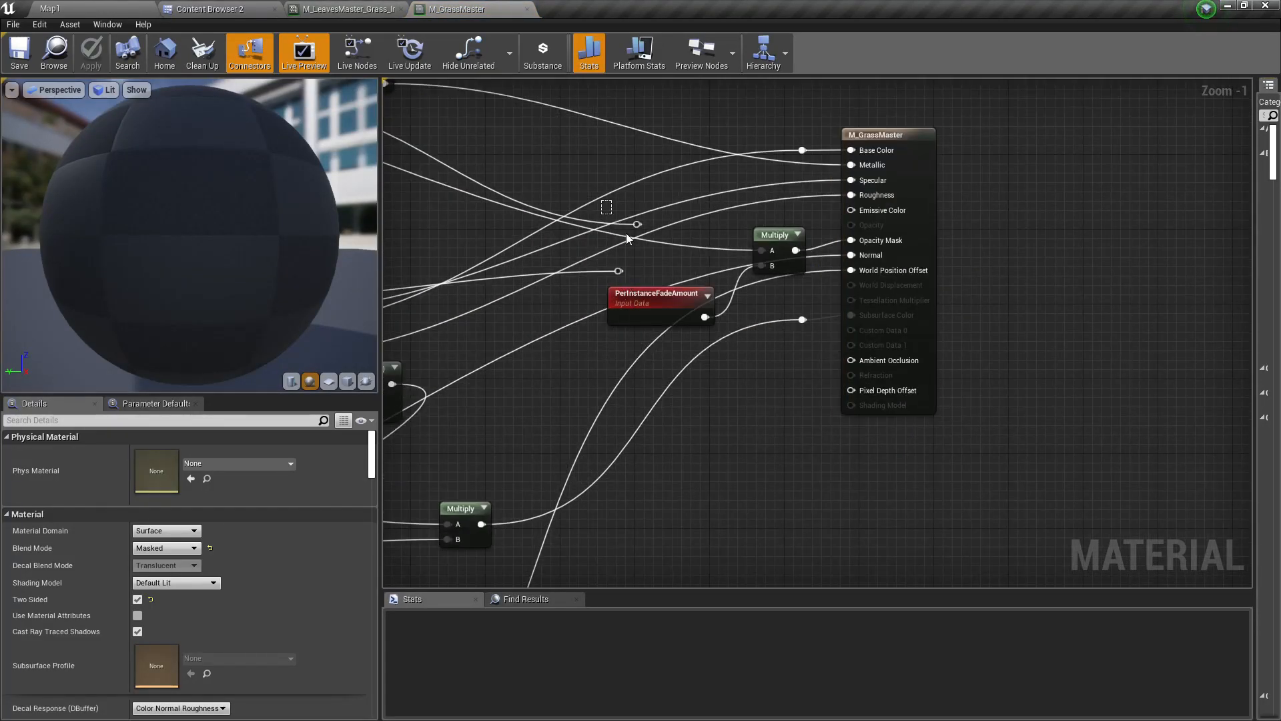
pyautogui.scroll(-3)
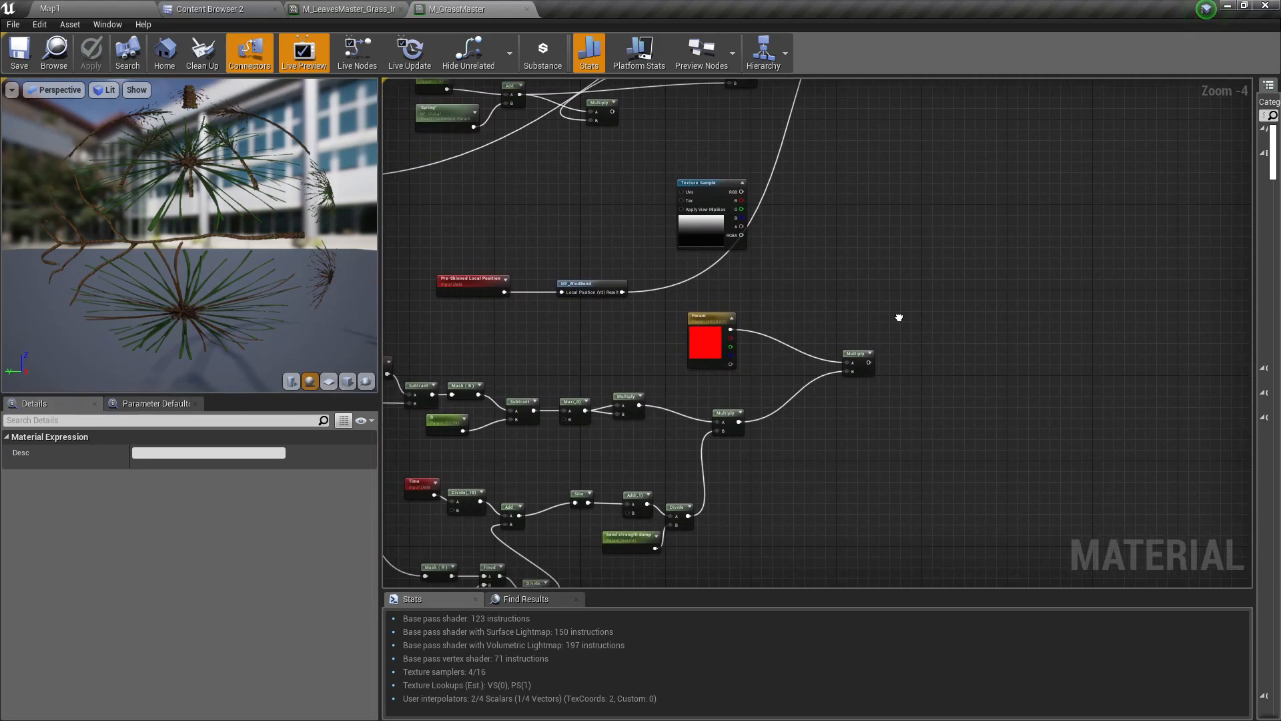
pyautogui.scroll(-3)
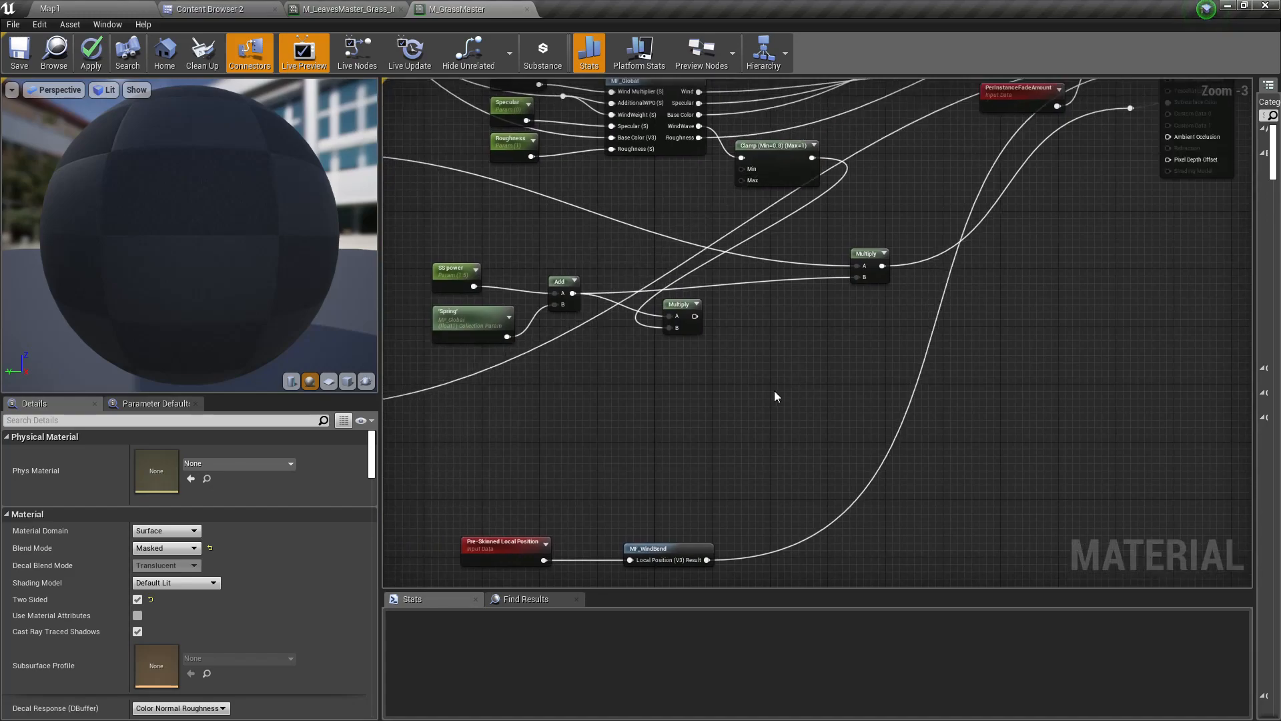
pyautogui.scroll(-3)
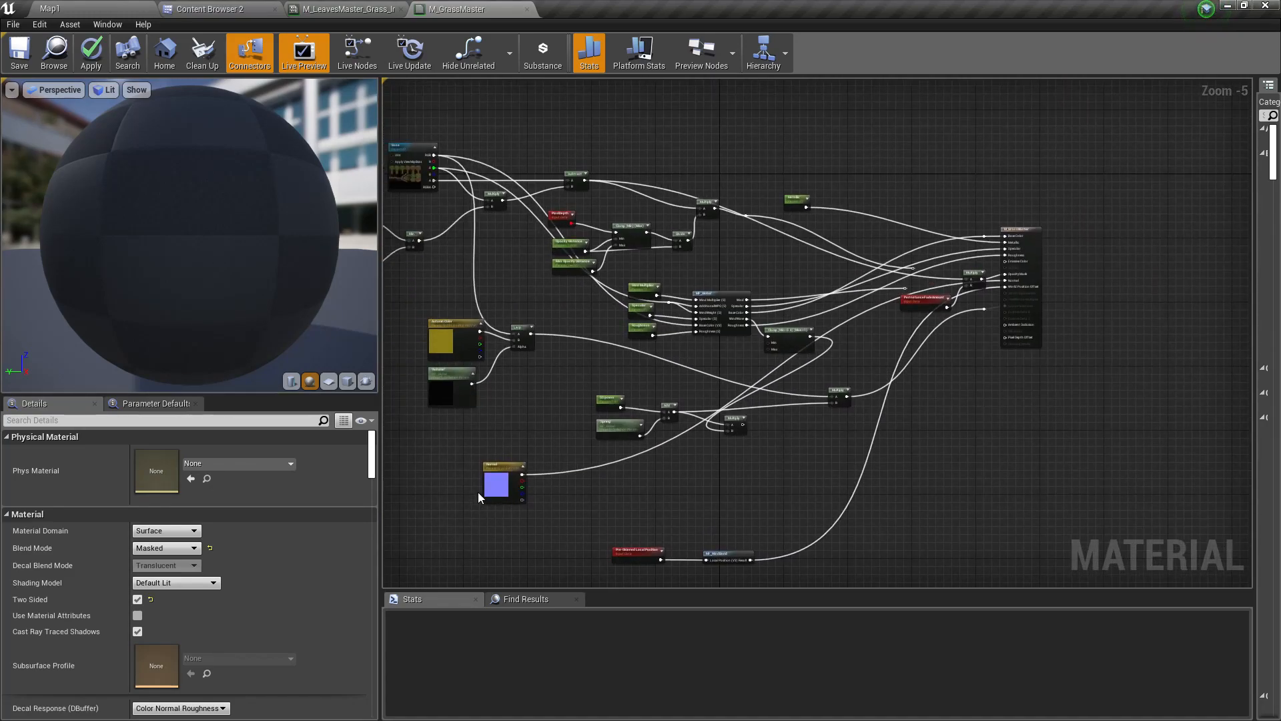
pyautogui.click(495, 484)
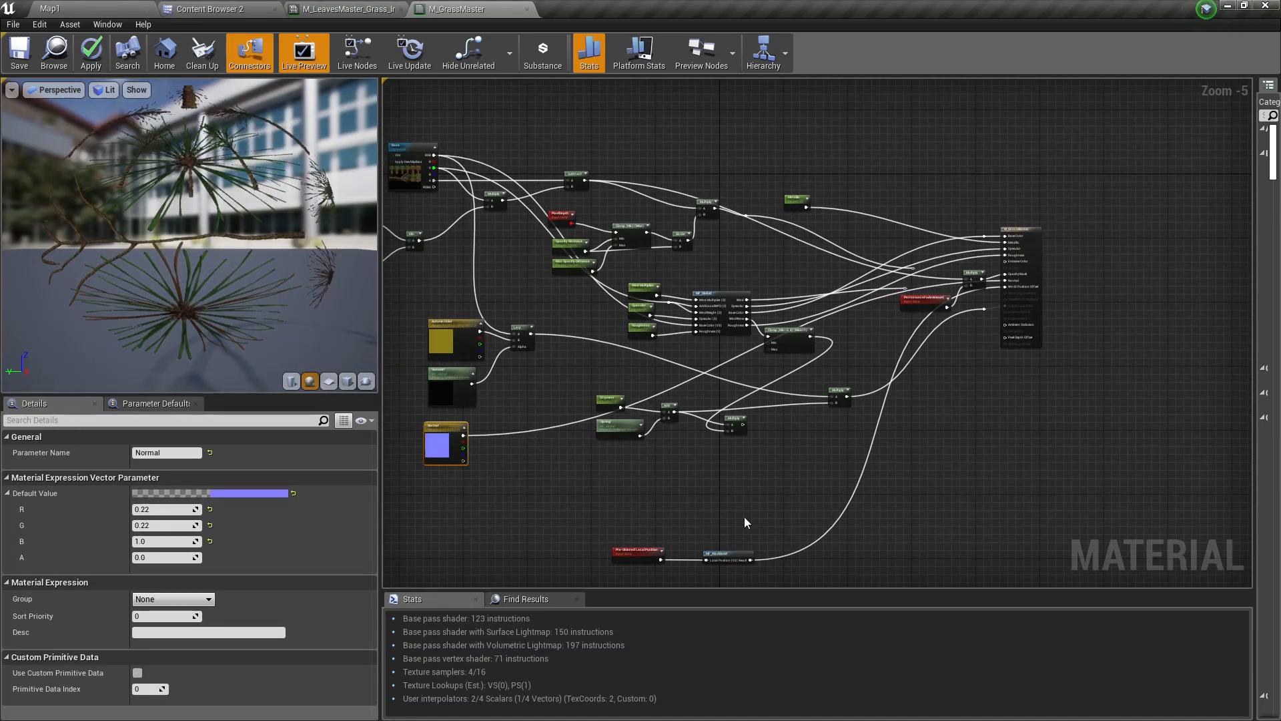
pyautogui.scroll(3)
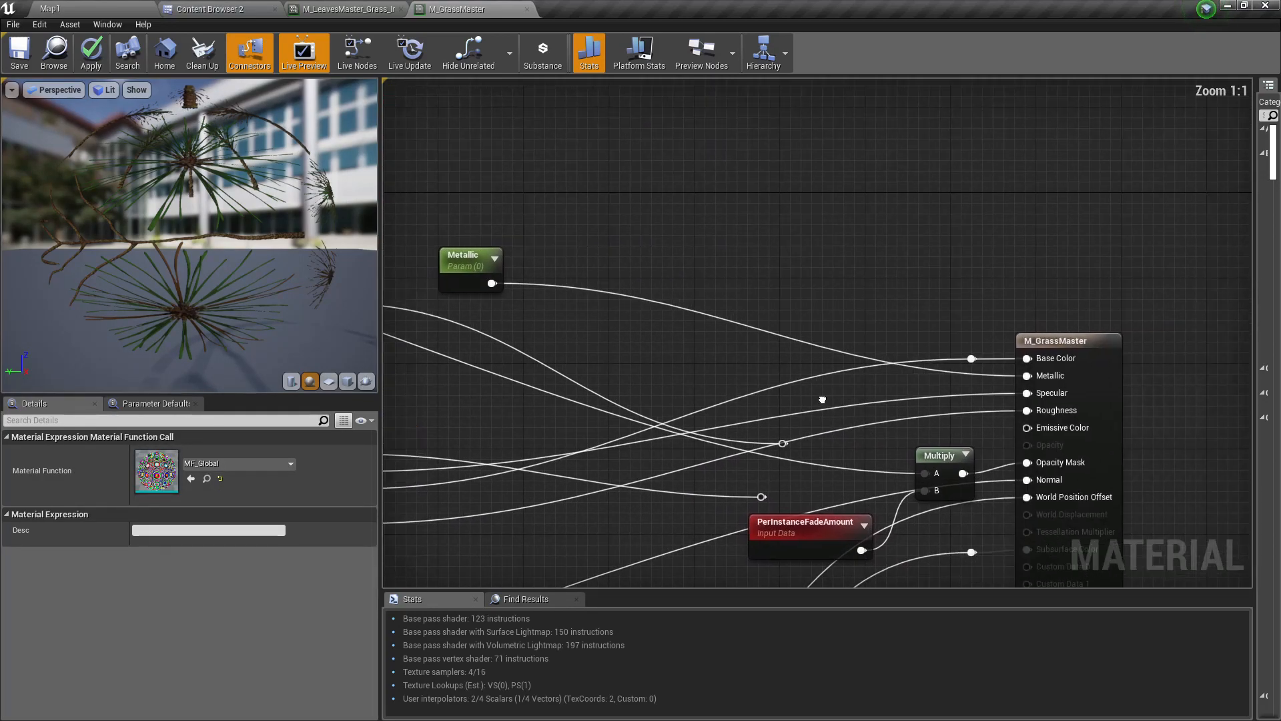
pyautogui.click(1136, 337)
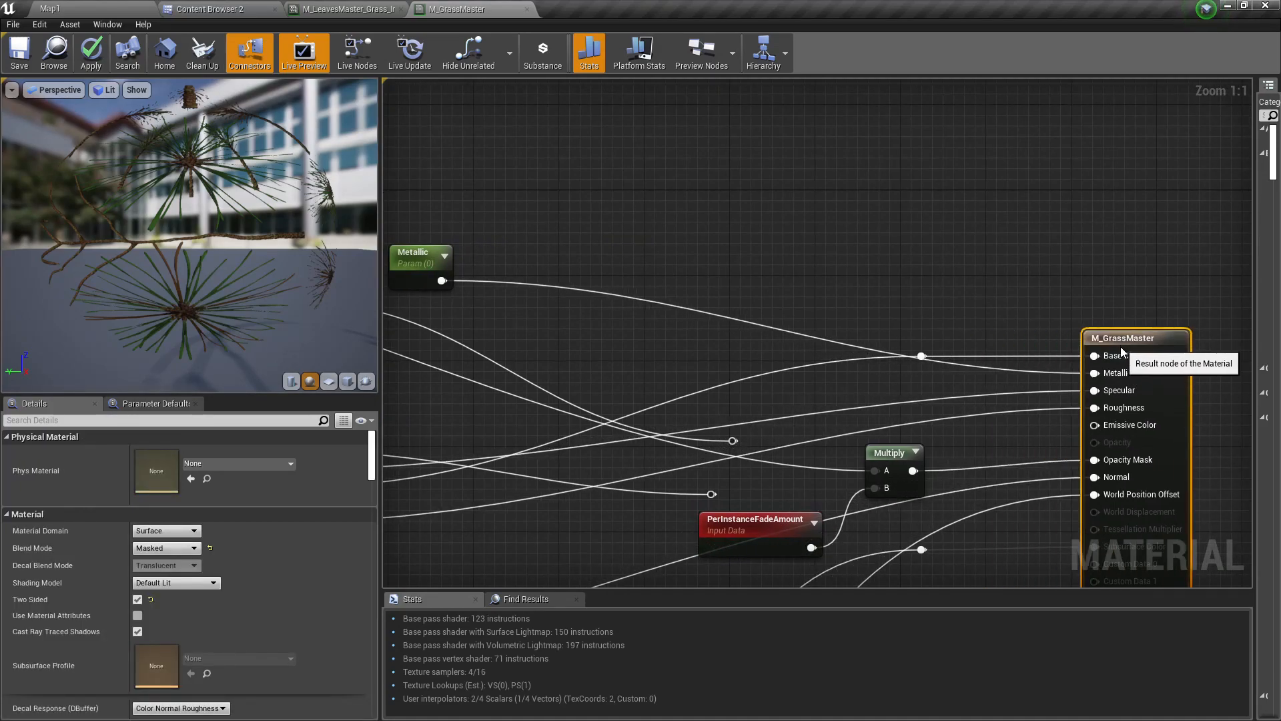
pyautogui.click(849, 316)
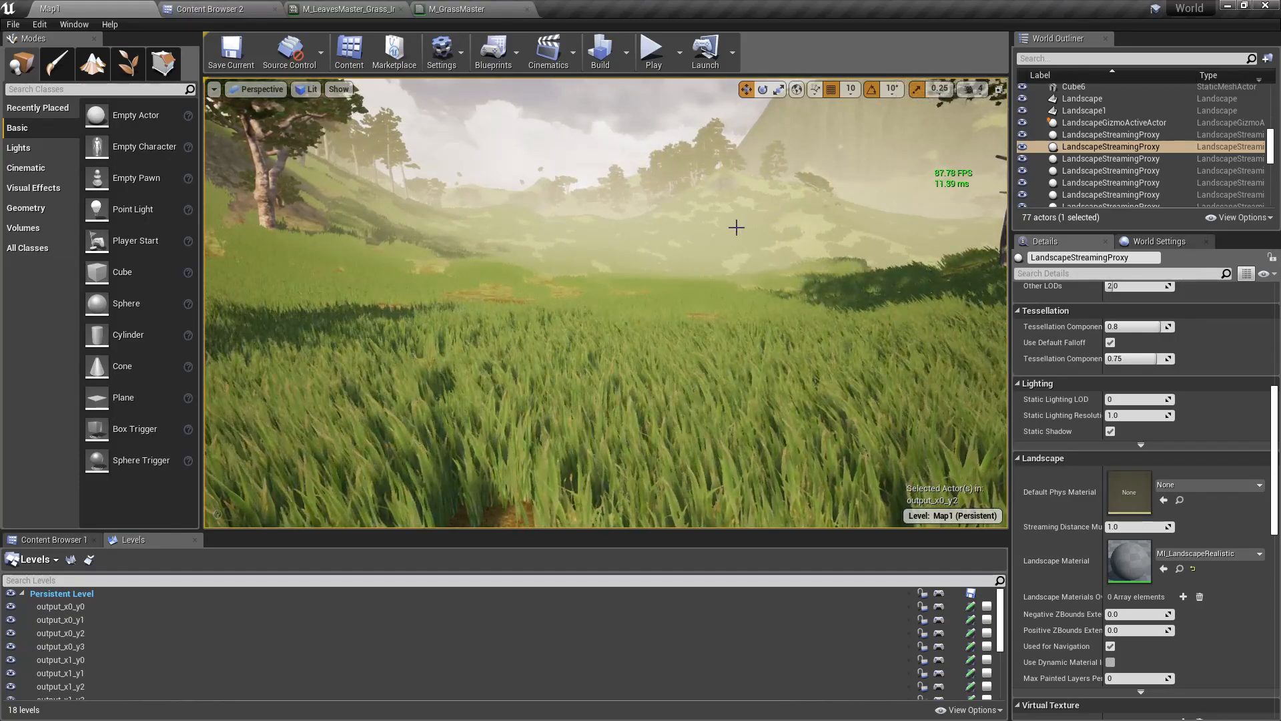
# Add a Vector Parameter node to M_GrassMaster named 'Grass Distant color'.
pyautogui.click(457, 9)
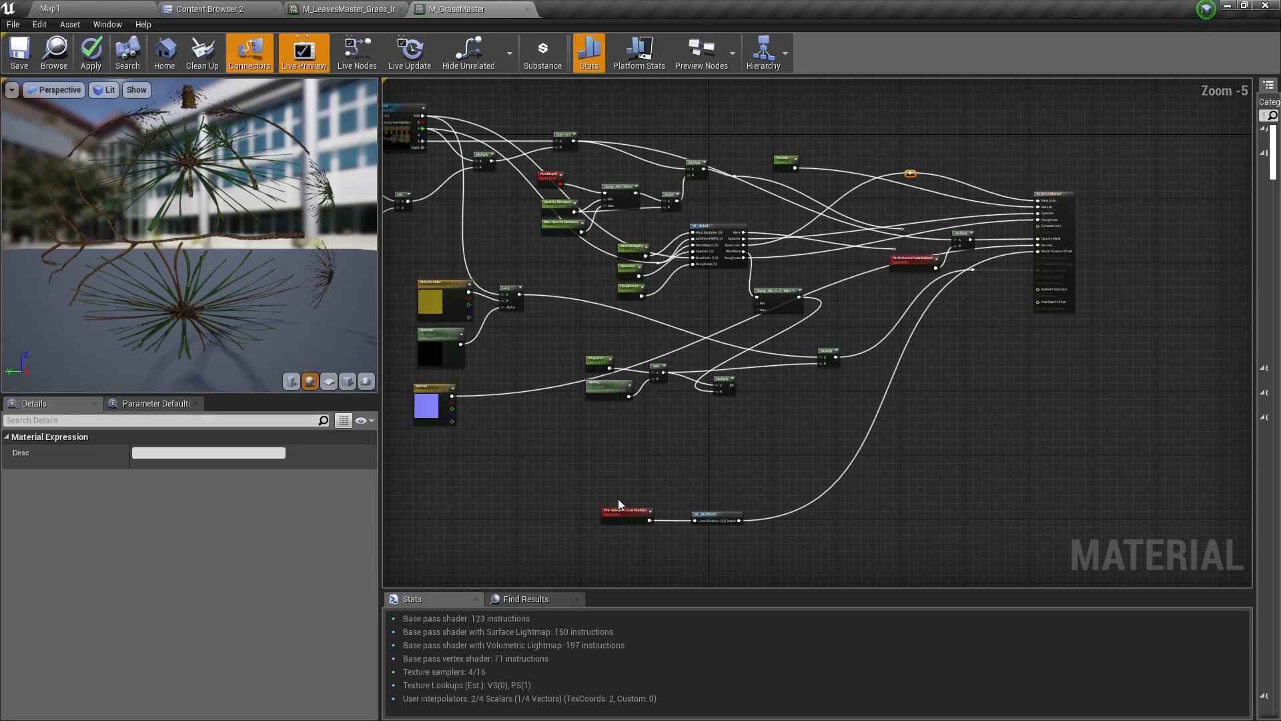
pyautogui.scroll(3)
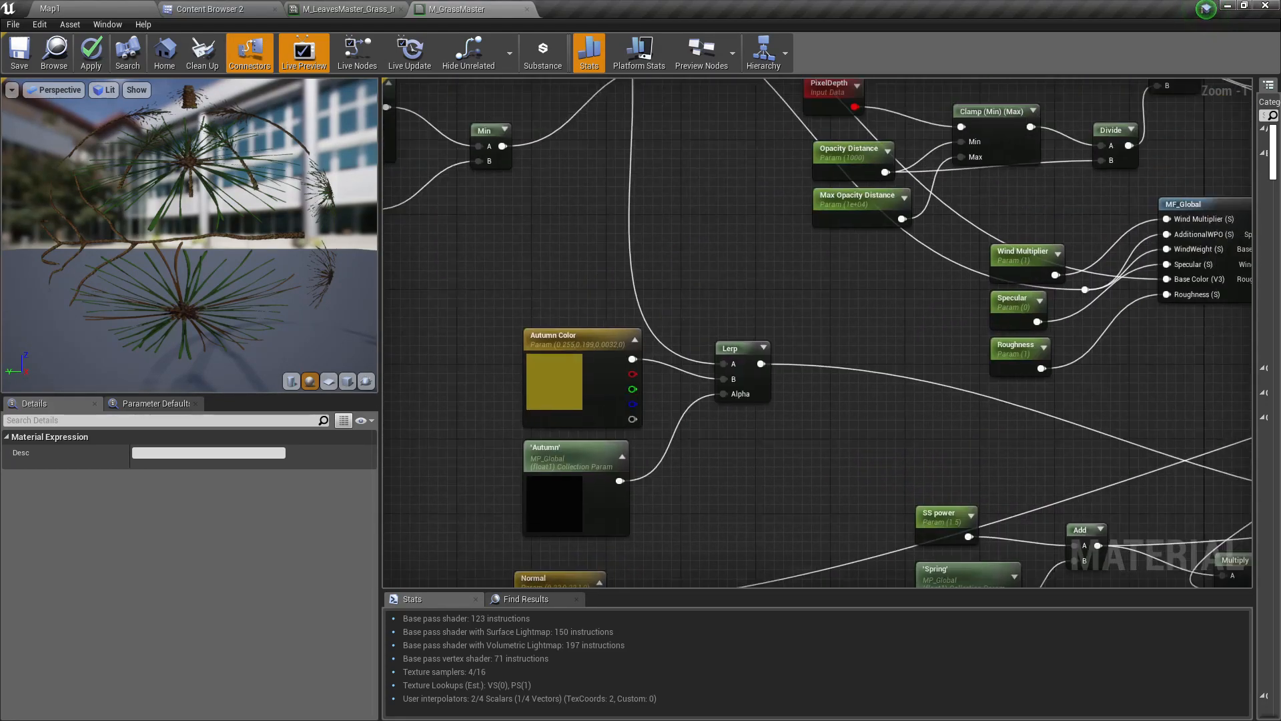
pyautogui.rightClick(804, 252)
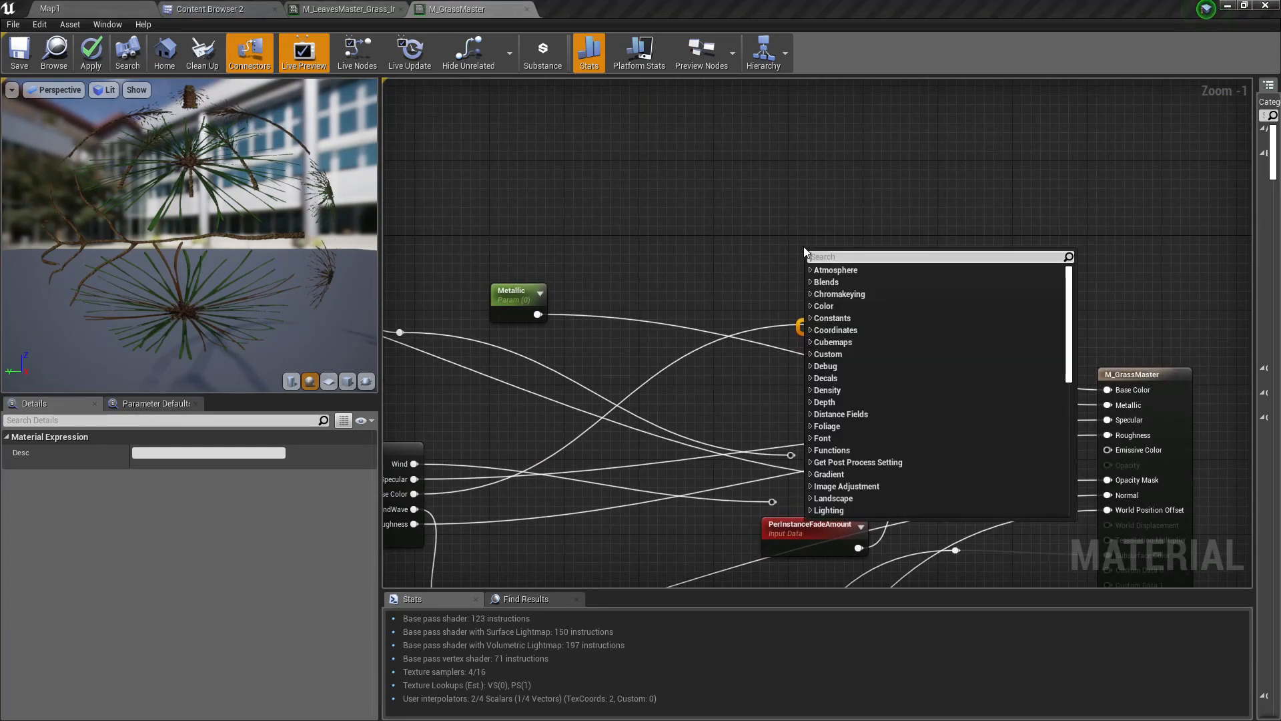
pyautogui.write('vector p')
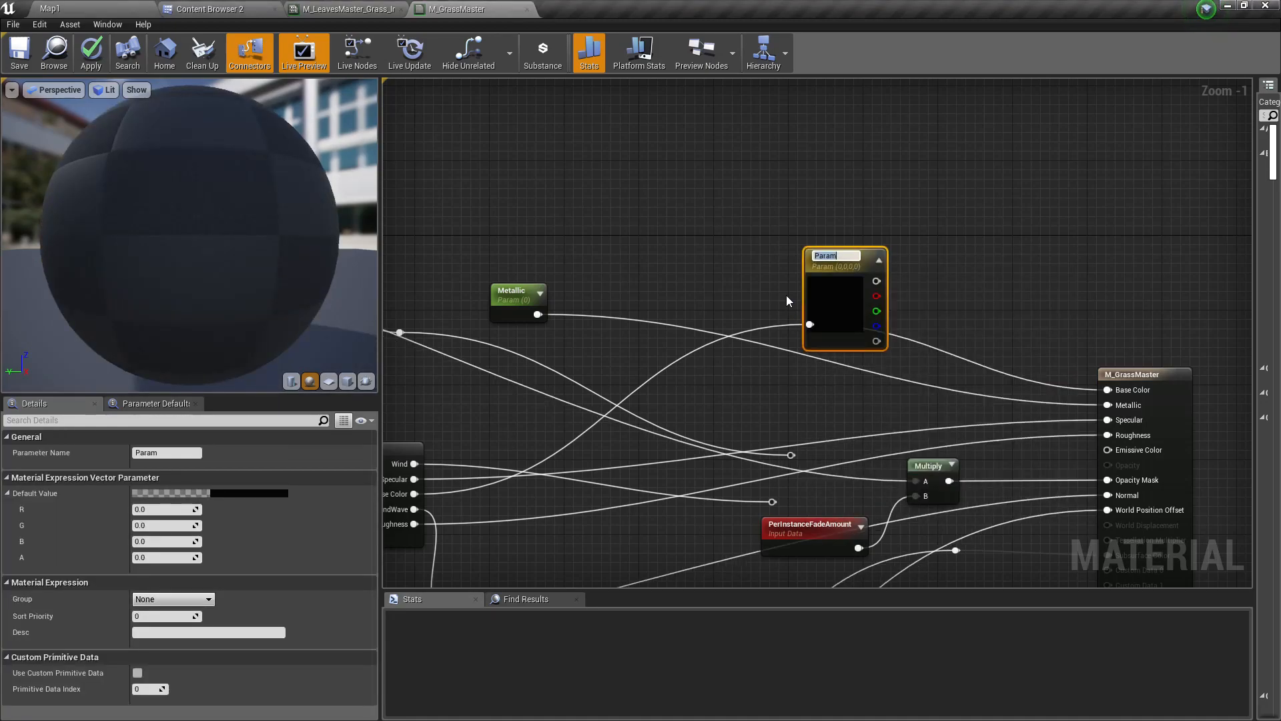
pyautogui.write('Grass Distant color')
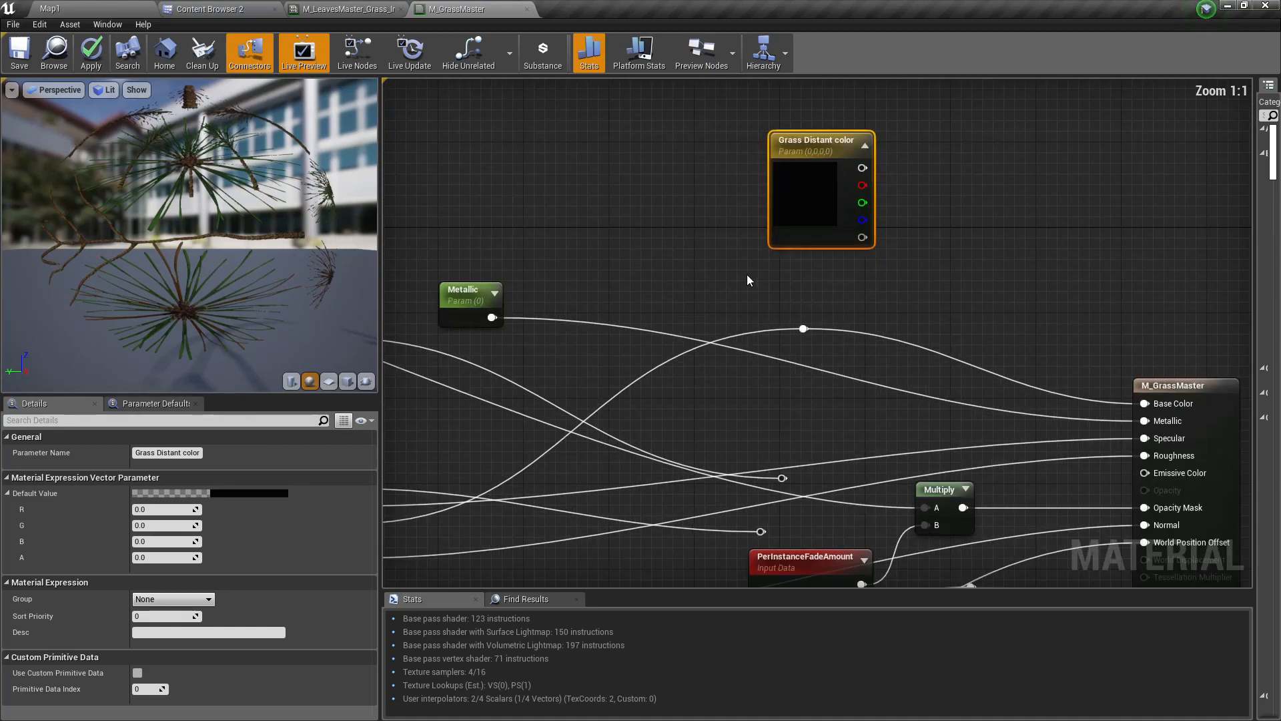
# Add a PixelDepth node and insert a LinearInterpolate on the Base Color wire.
pyautogui.rightClick(746, 281)
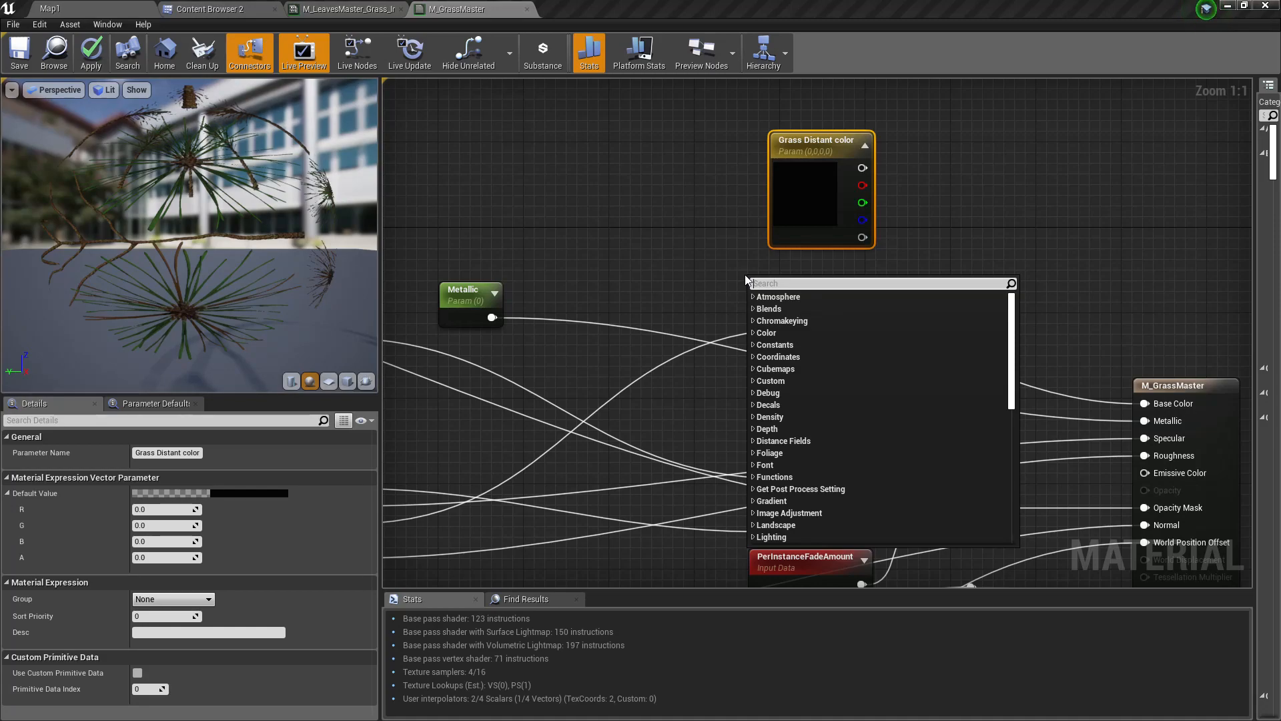
pyautogui.write('pix')
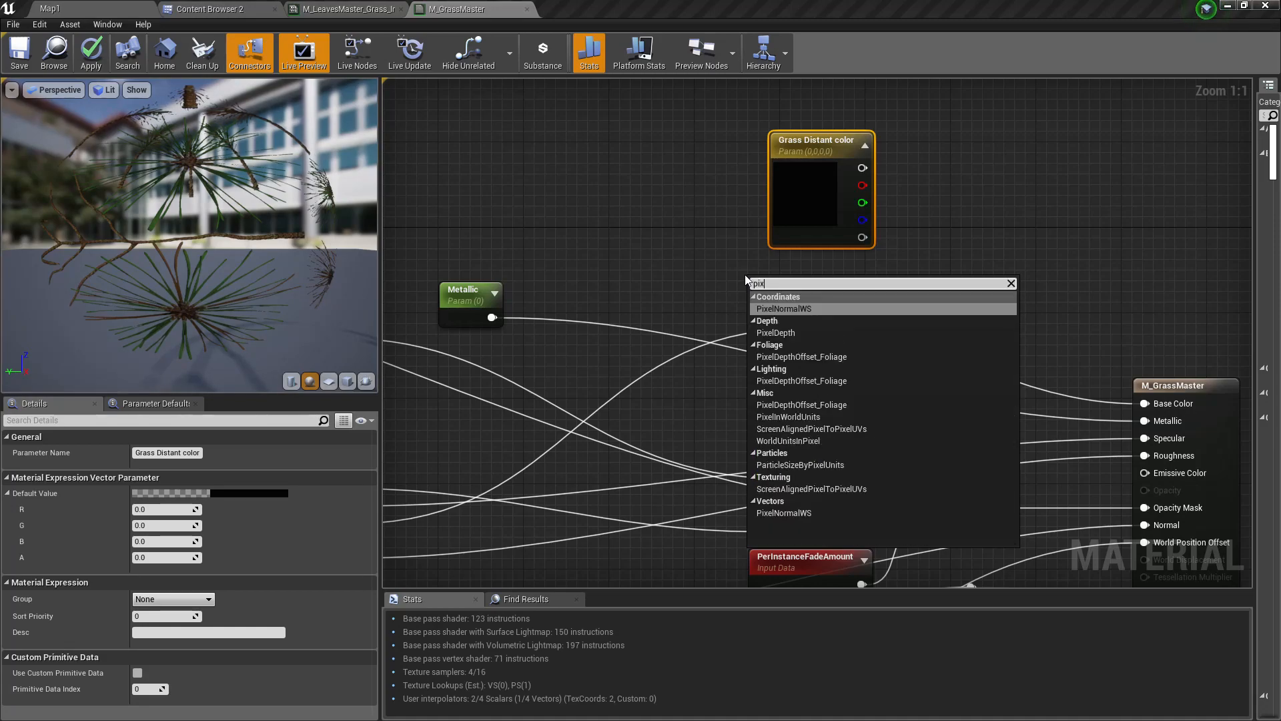
pyautogui.click(776, 332)
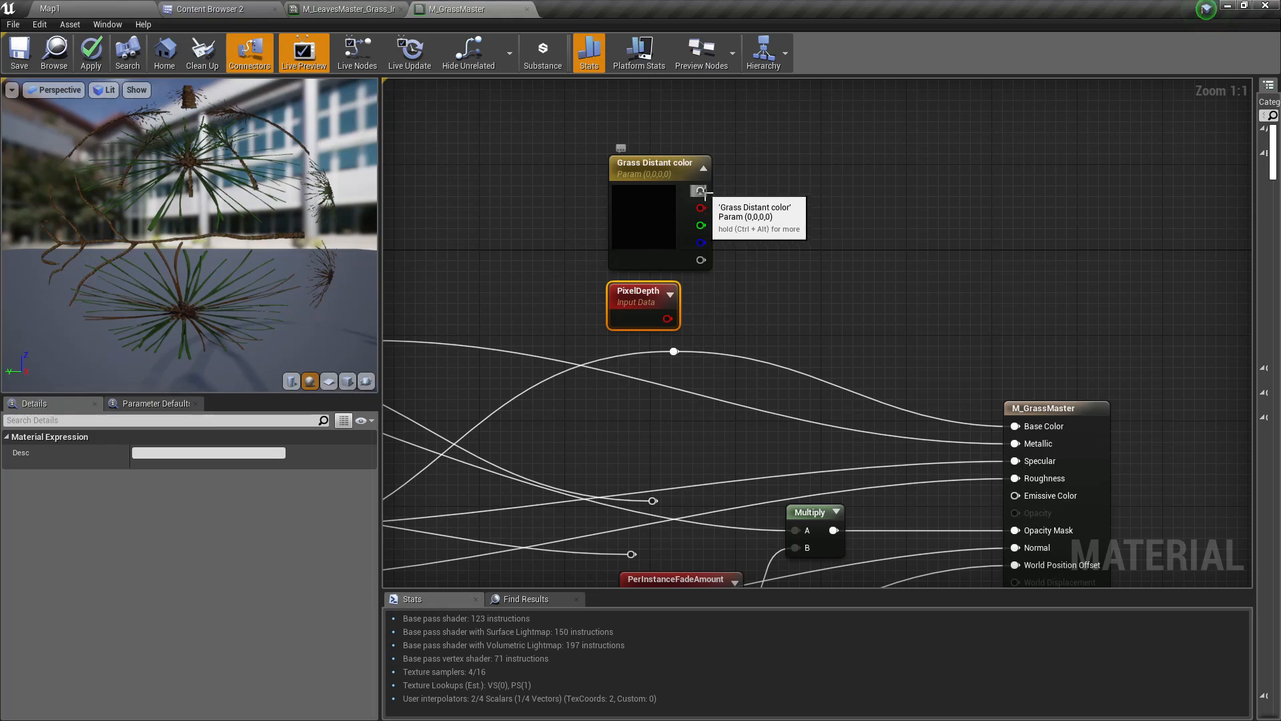
pyautogui.moveTo(716, 204)
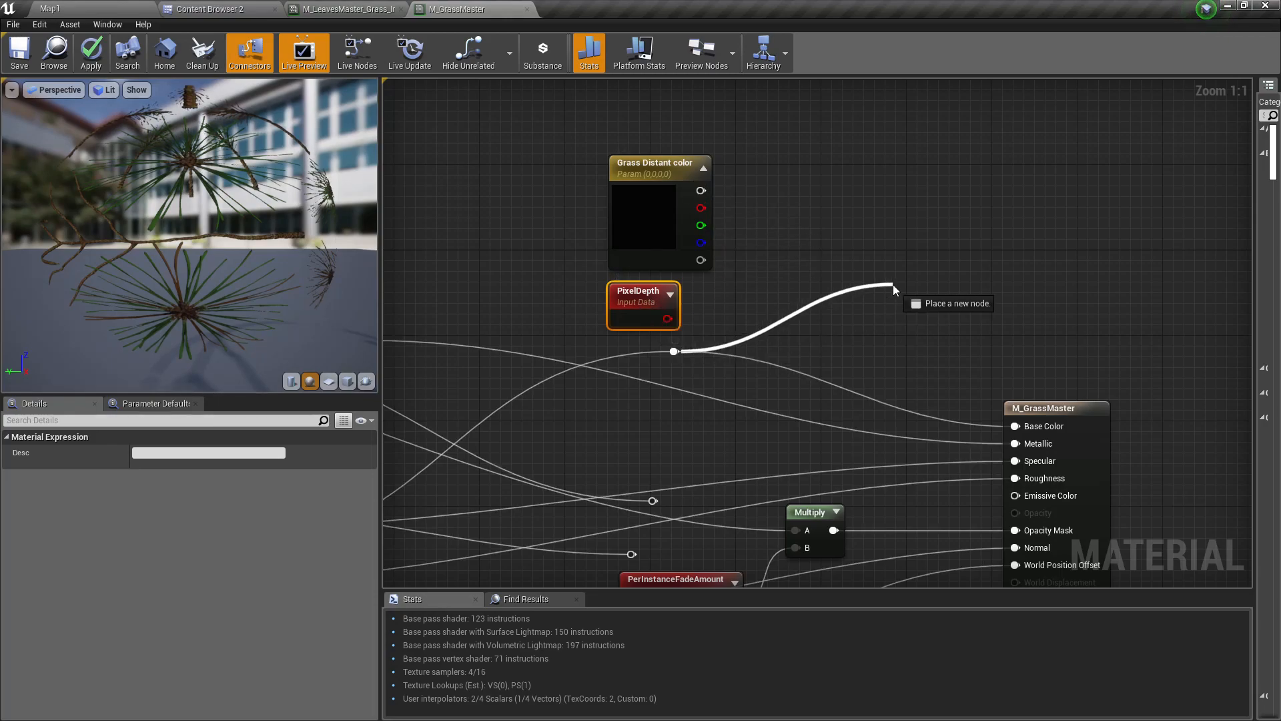
pyautogui.click(895, 290)
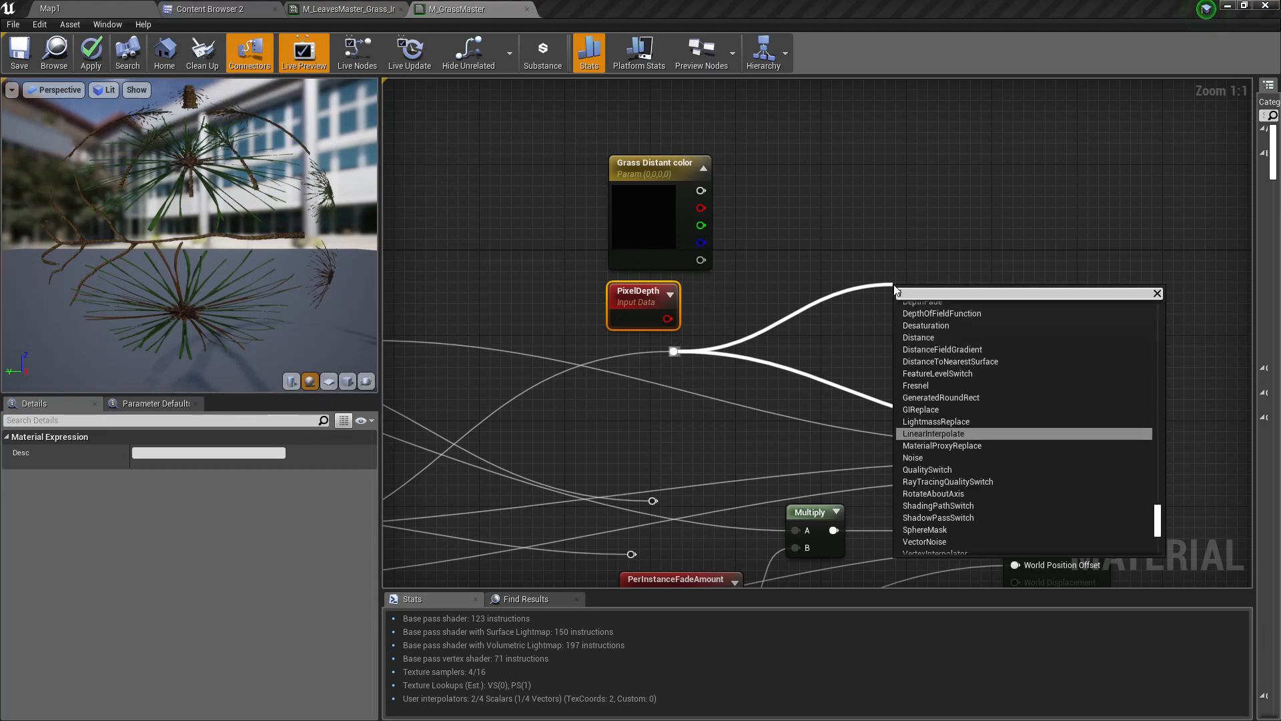
pyautogui.write('linear inter')
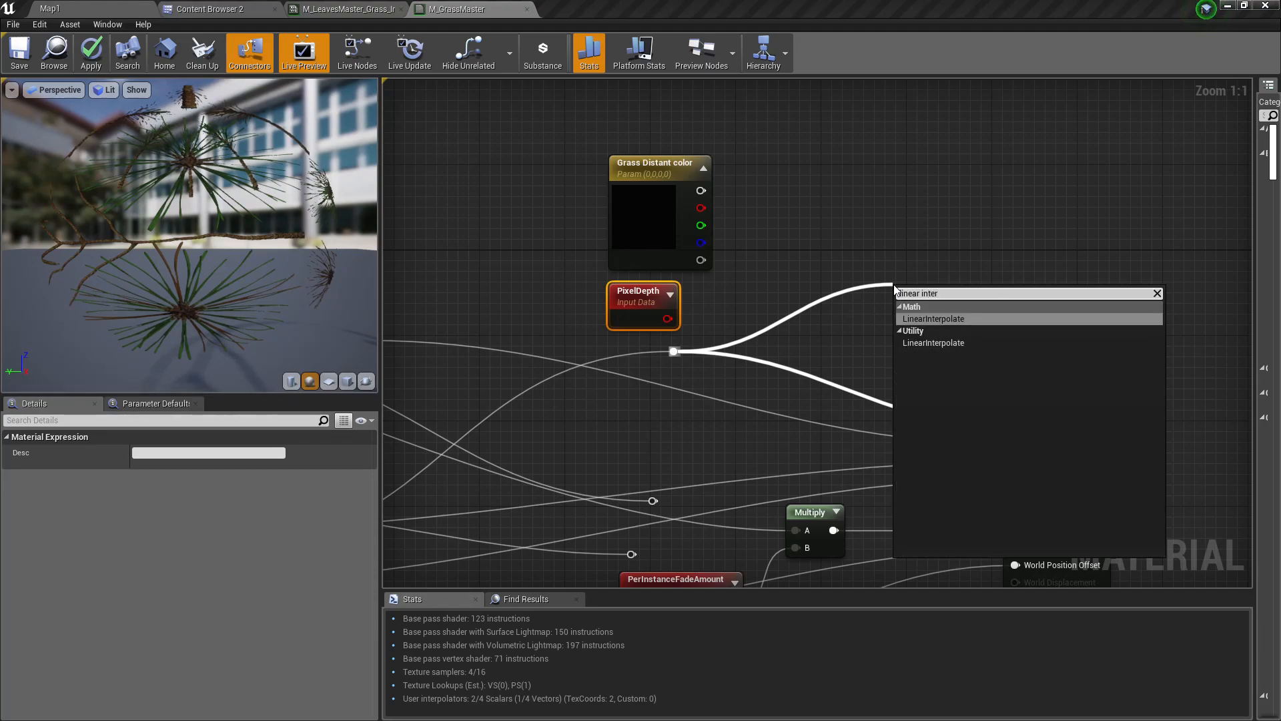
pyautogui.click(933, 318)
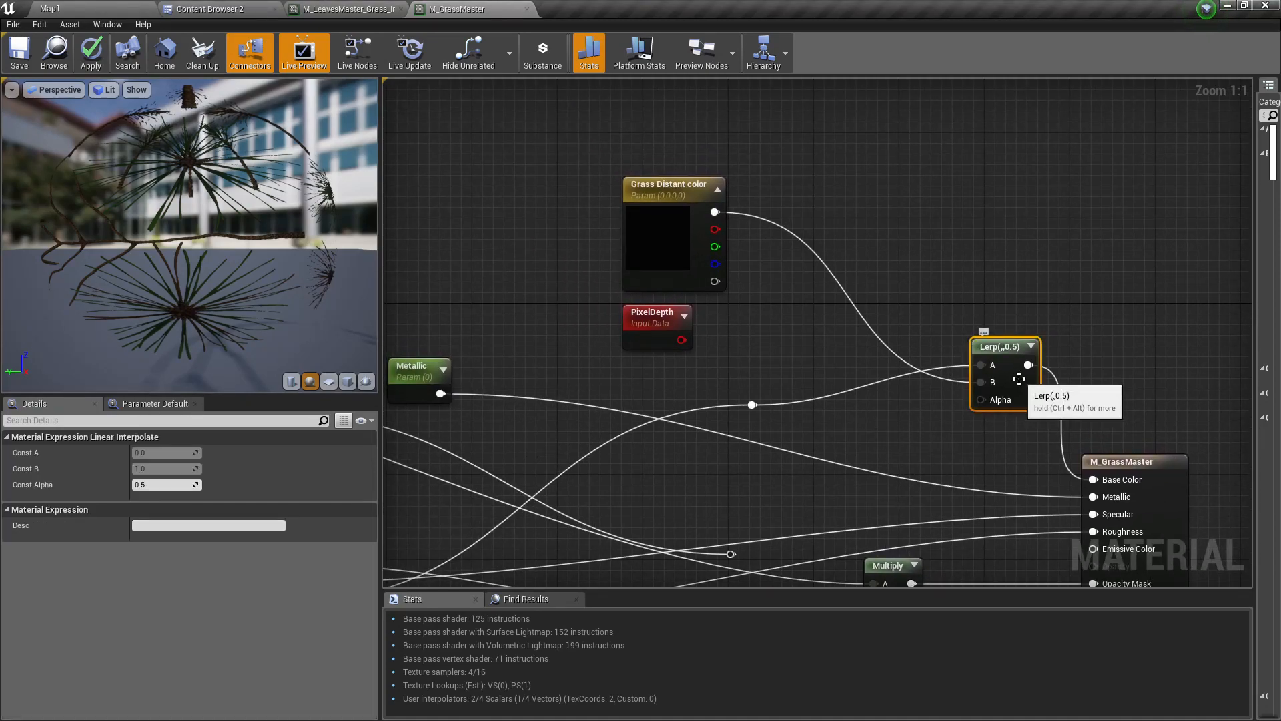
# Add a Subtract after PixelDepth with its B input promoted to 'blend start distance'.
pyautogui.rightClick(732, 343)
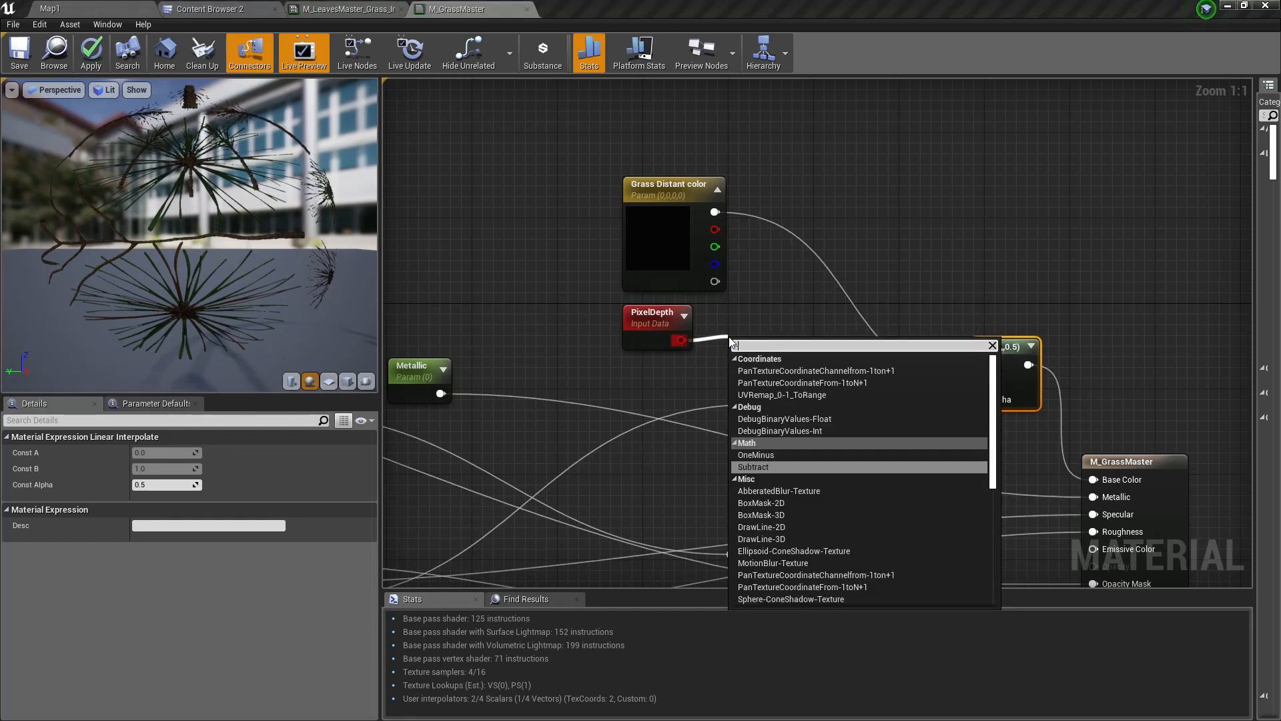
pyautogui.click(753, 466)
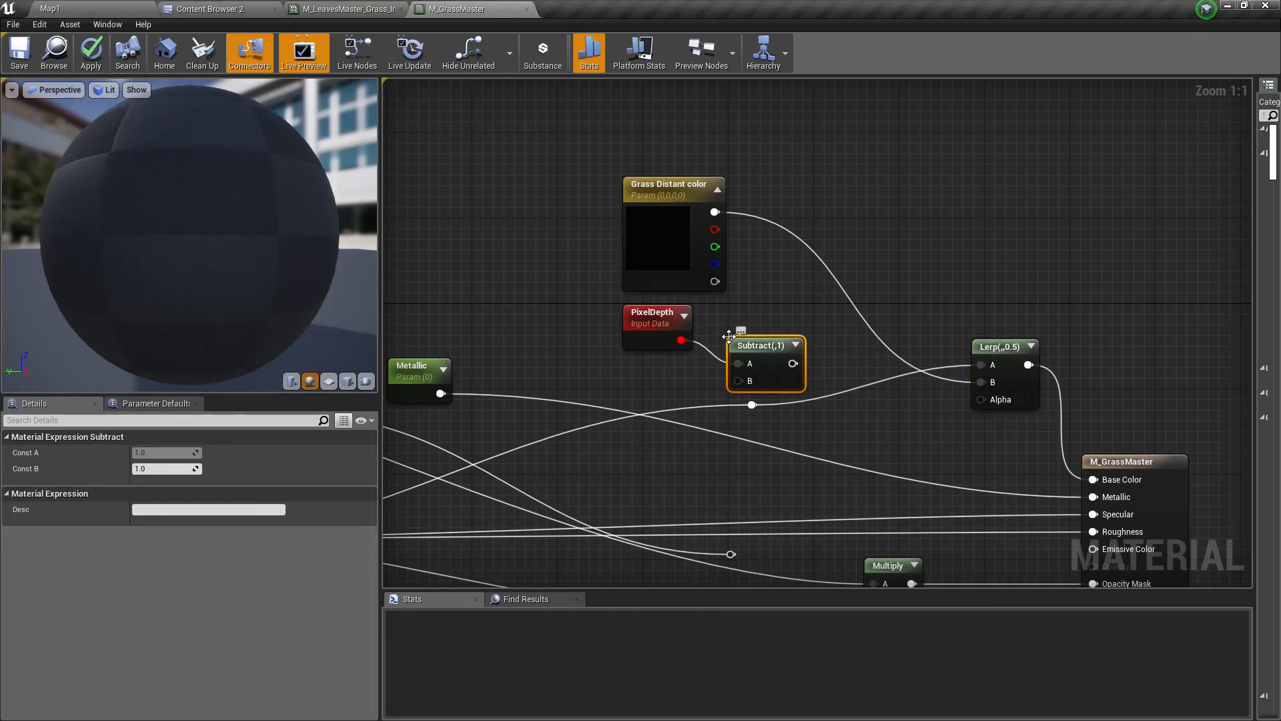
pyautogui.rightClick(749, 344)
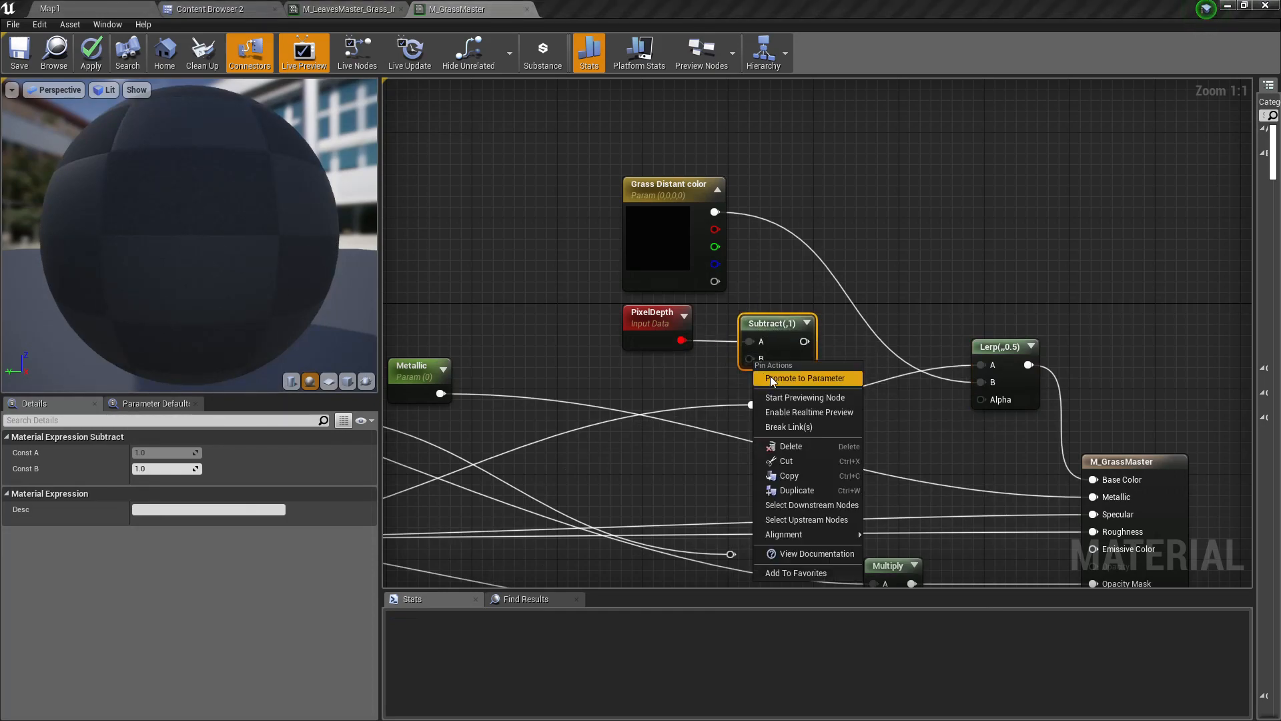
pyautogui.click(803, 378)
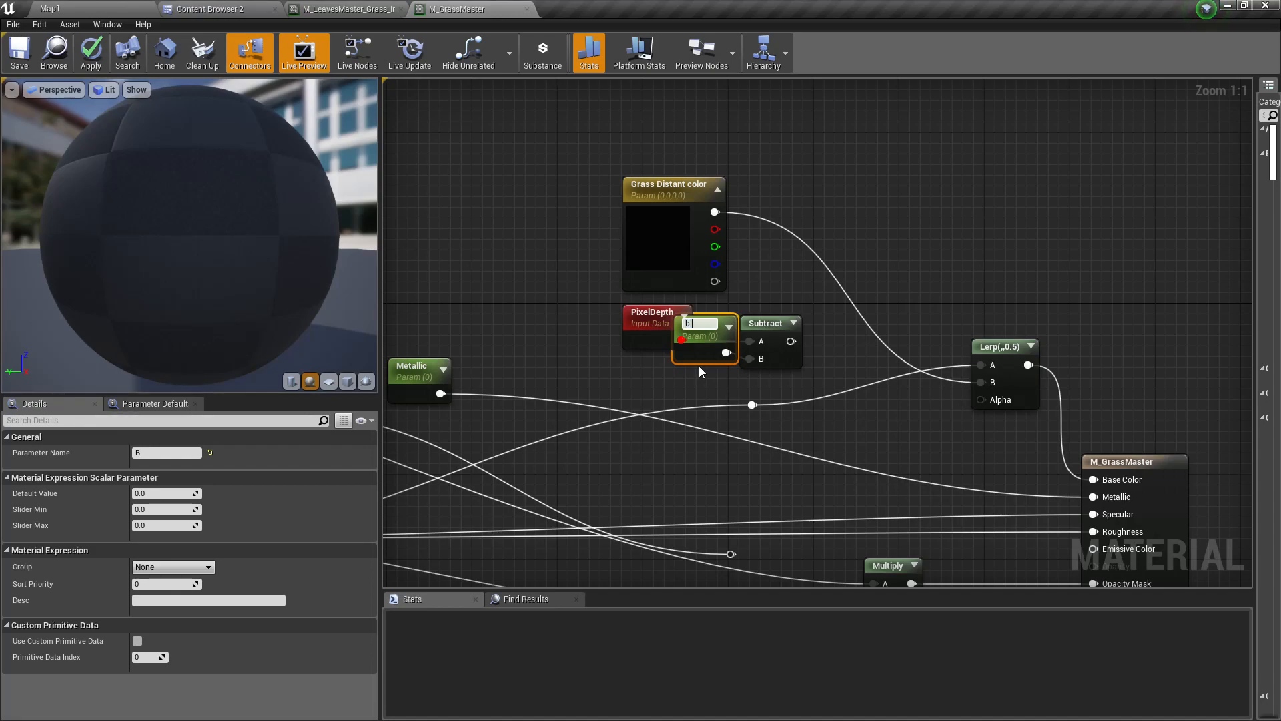
pyautogui.write('blend start distance')
pyautogui.write('clam')
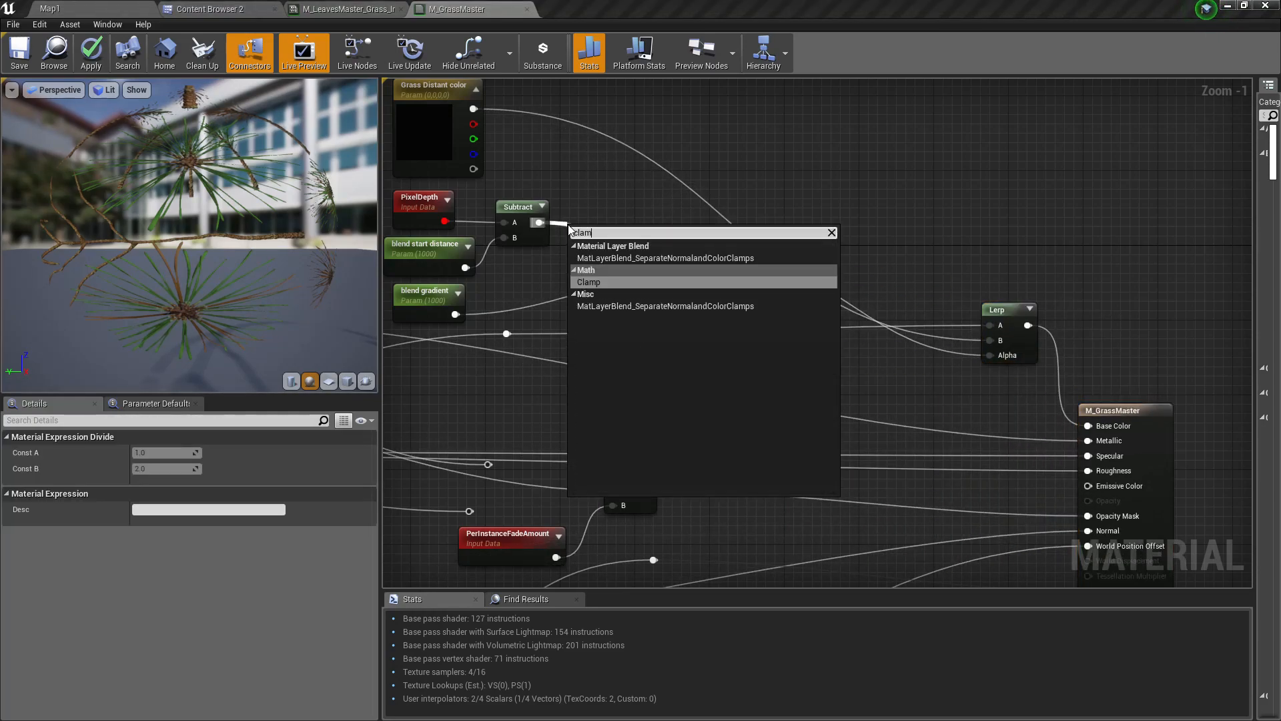
# Clamp after Subtract, clamp 0–1 after Divide into the Lerp Alpha, and apply.
pyautogui.click(588, 280)
pyautogui.write('cla')
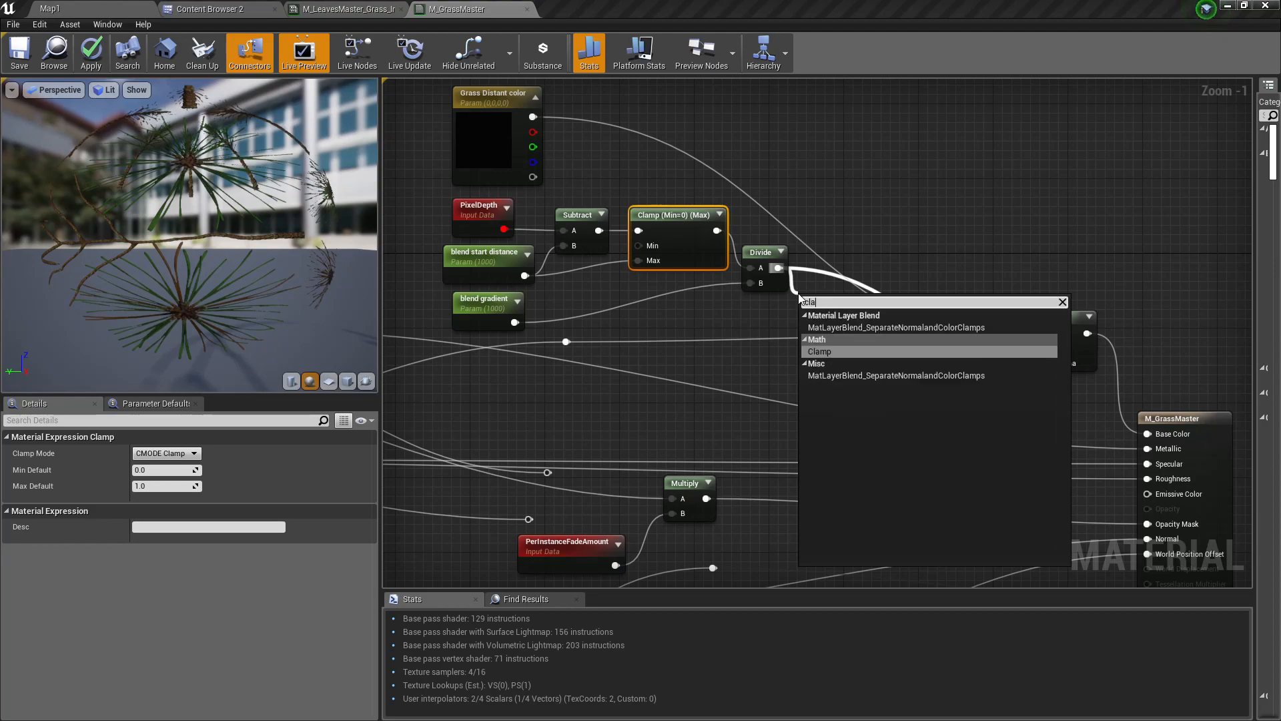
pyautogui.click(818, 350)
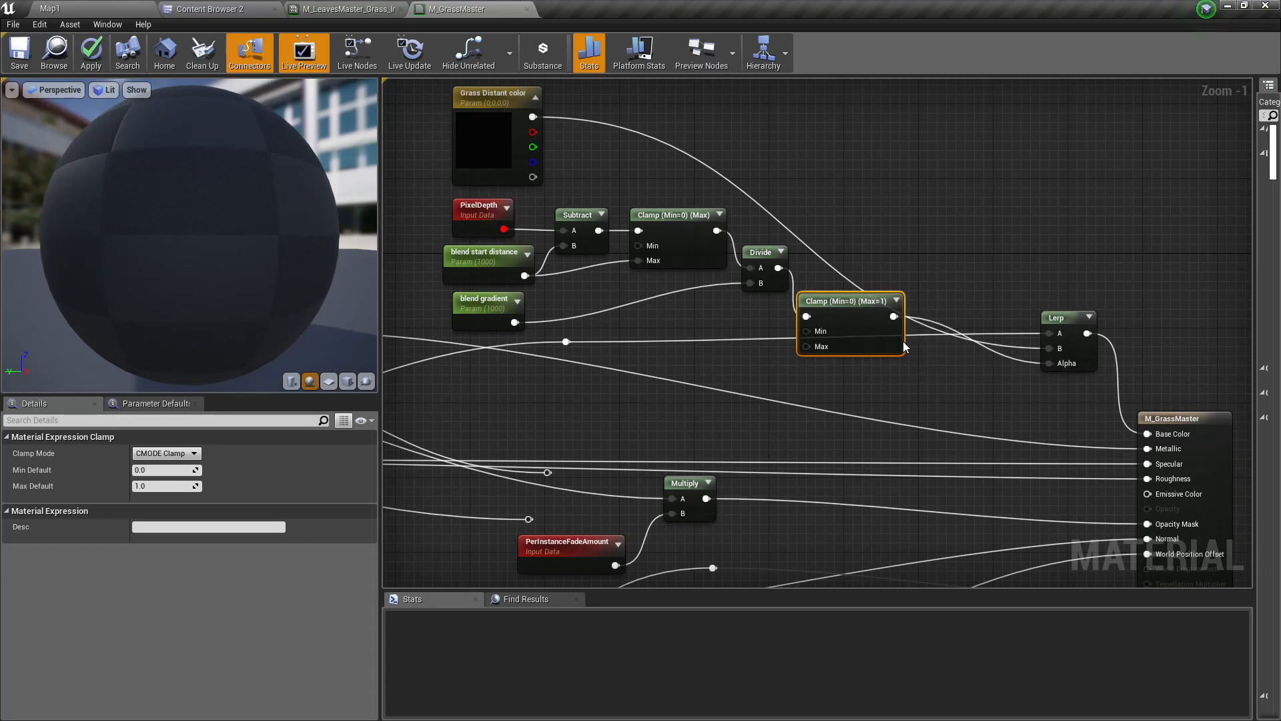
pyautogui.click(90, 51)
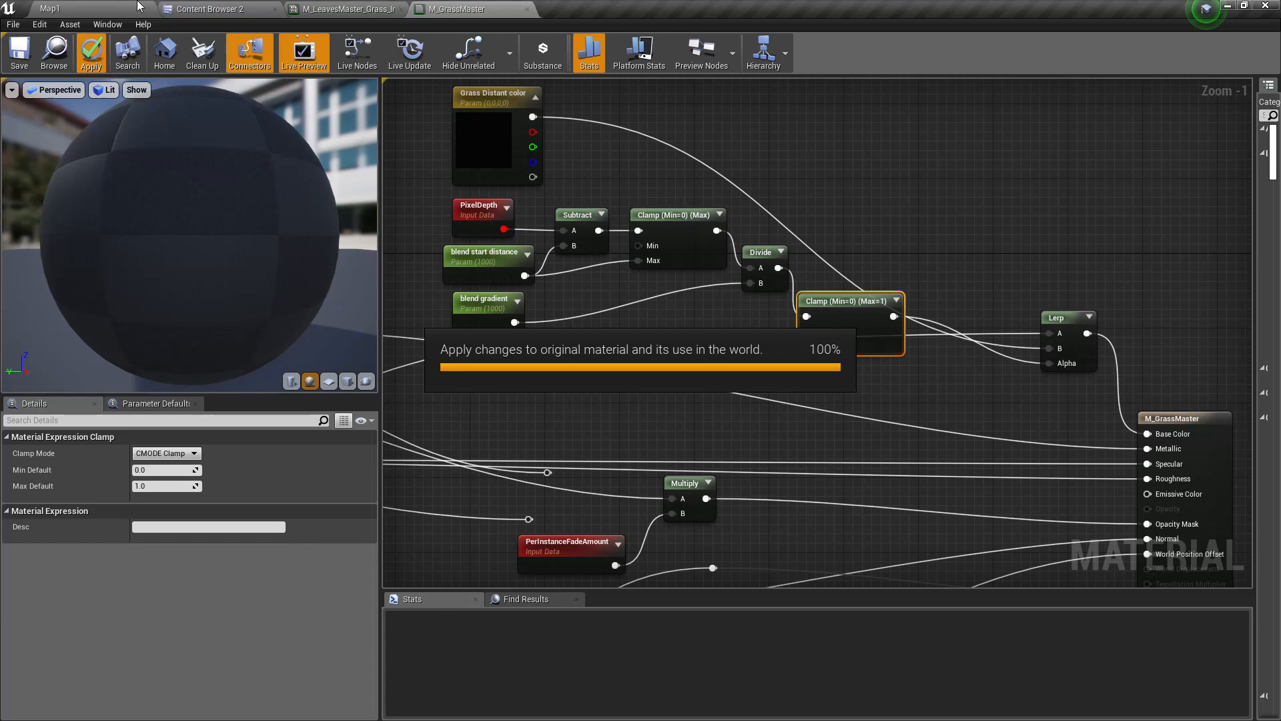
pyautogui.click(47, 8)
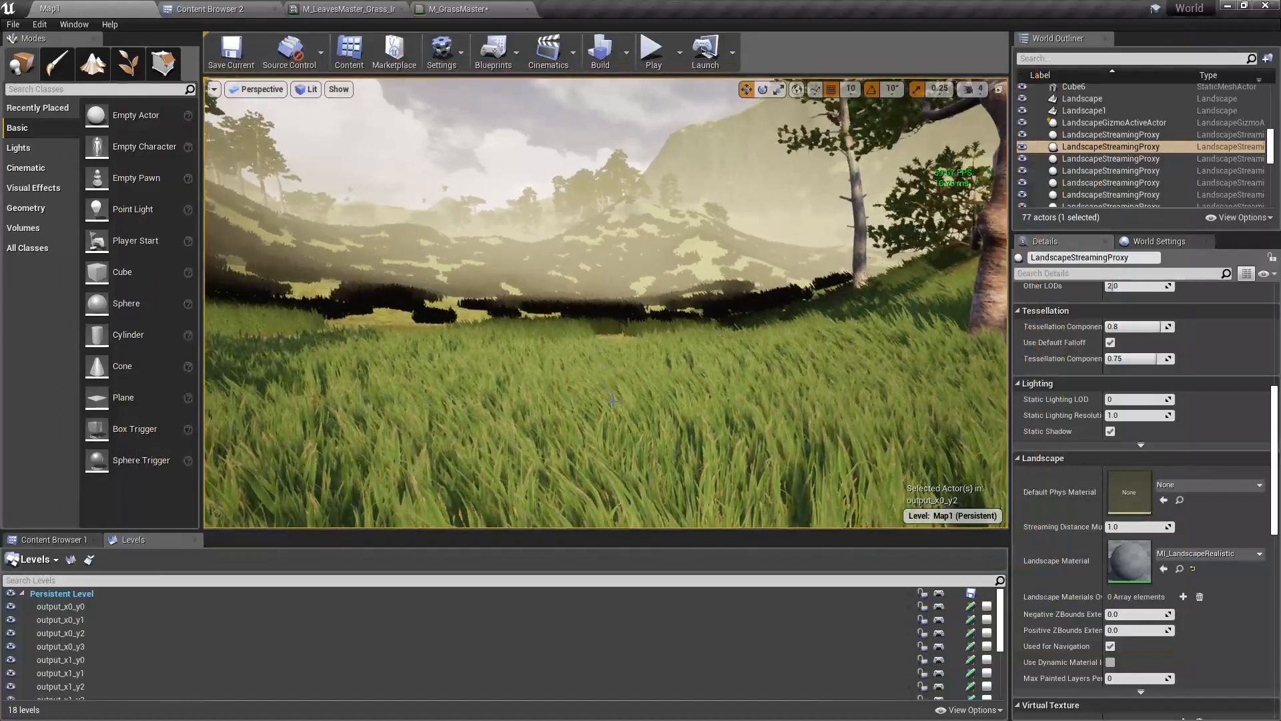
pyautogui.click(335, 9)
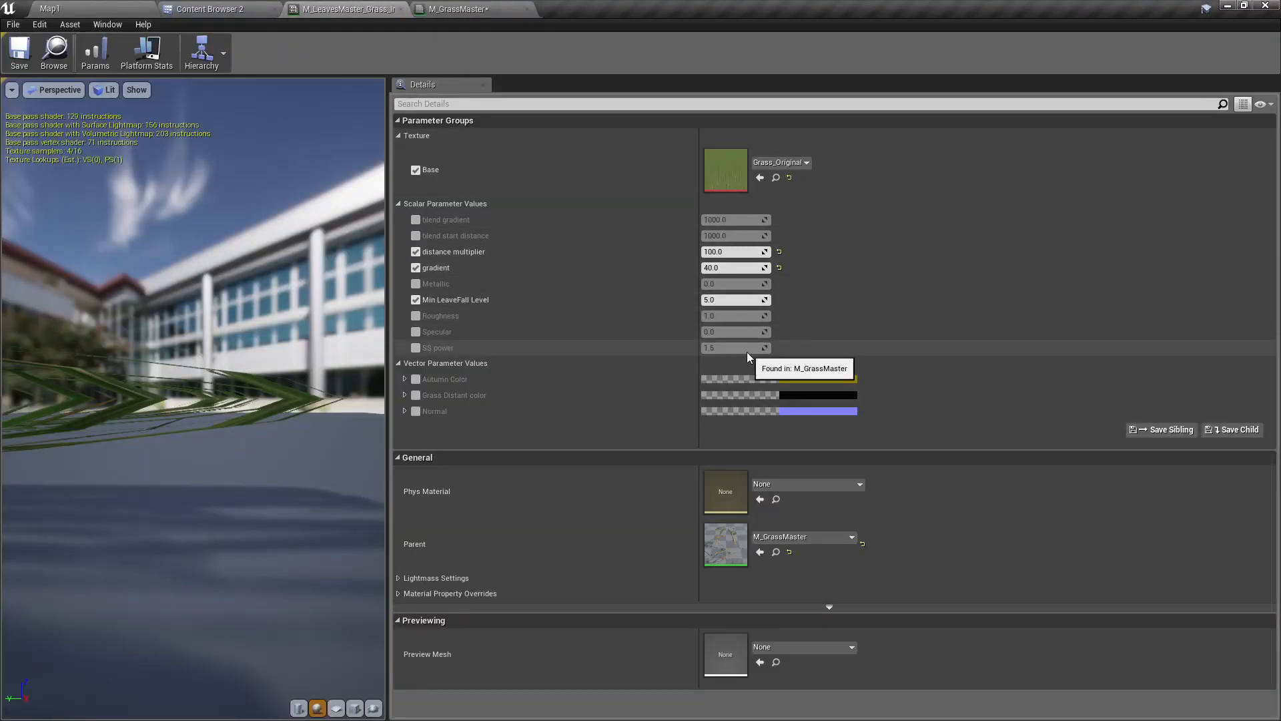
pyautogui.moveTo(817, 370)
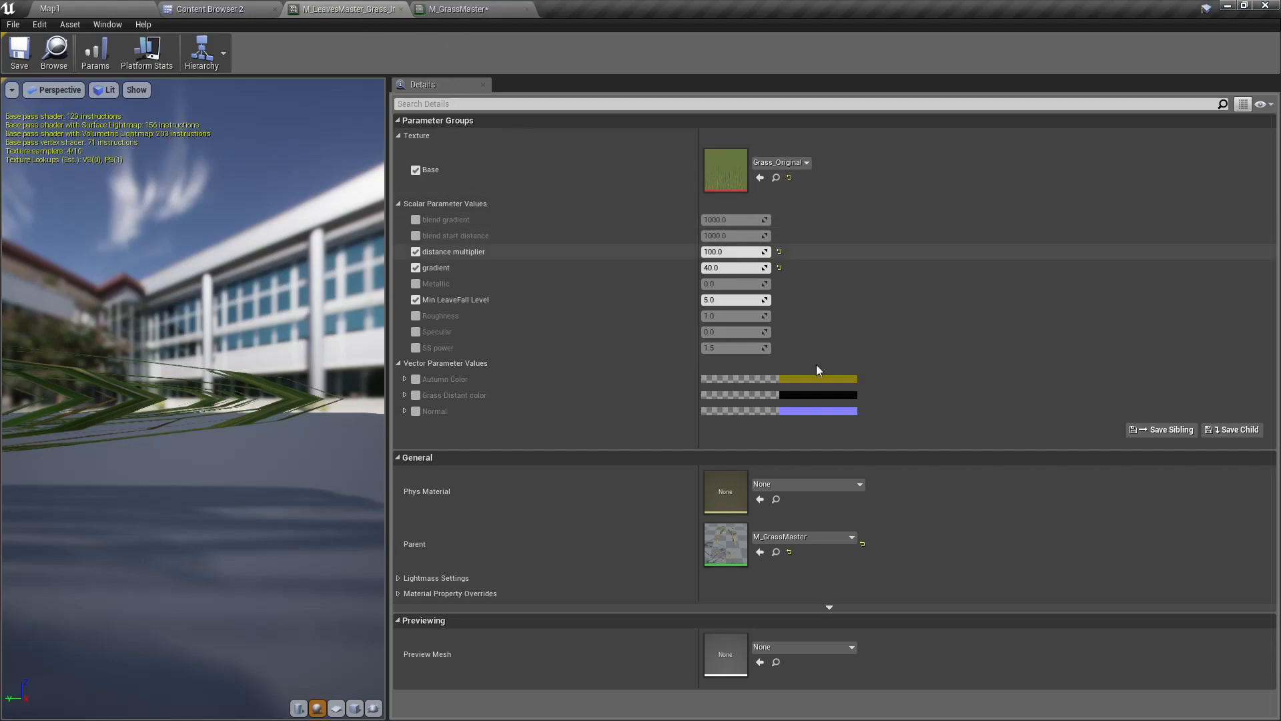
pyautogui.click(456, 8)
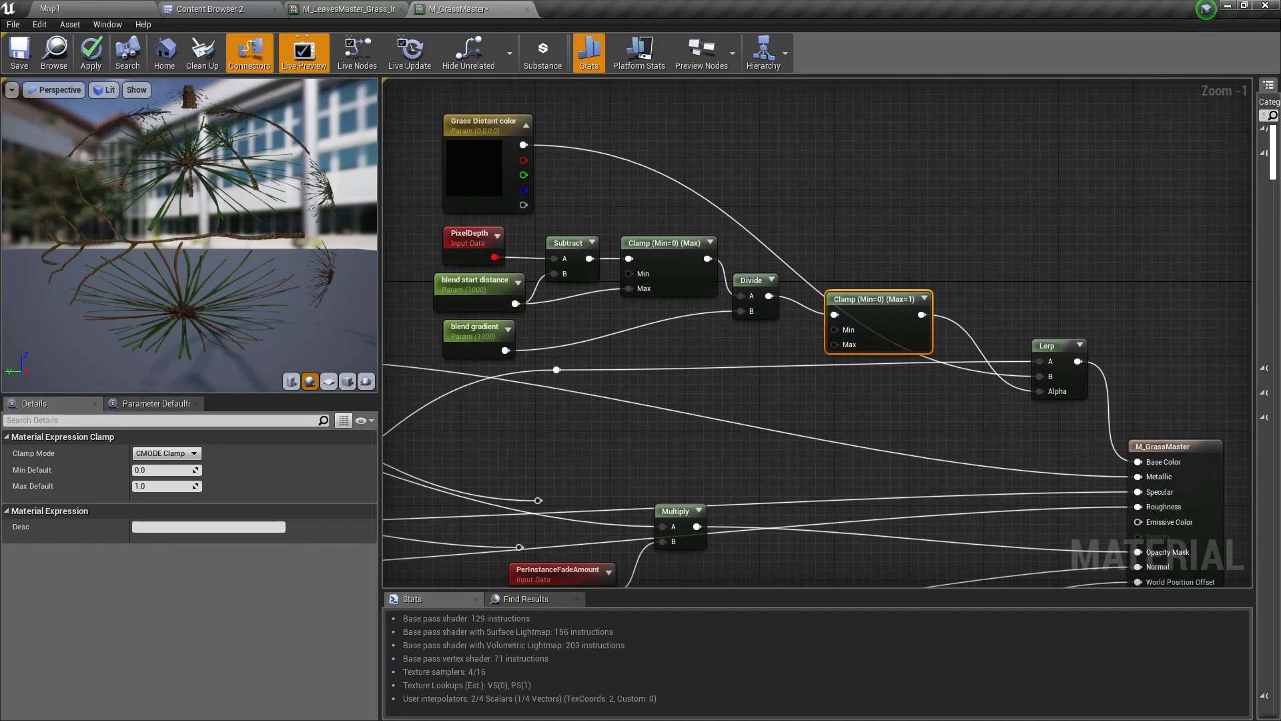
# Apply the green Grass Distant color change to M_GrassMaster and return to Map1.
pyautogui.click(49, 9)
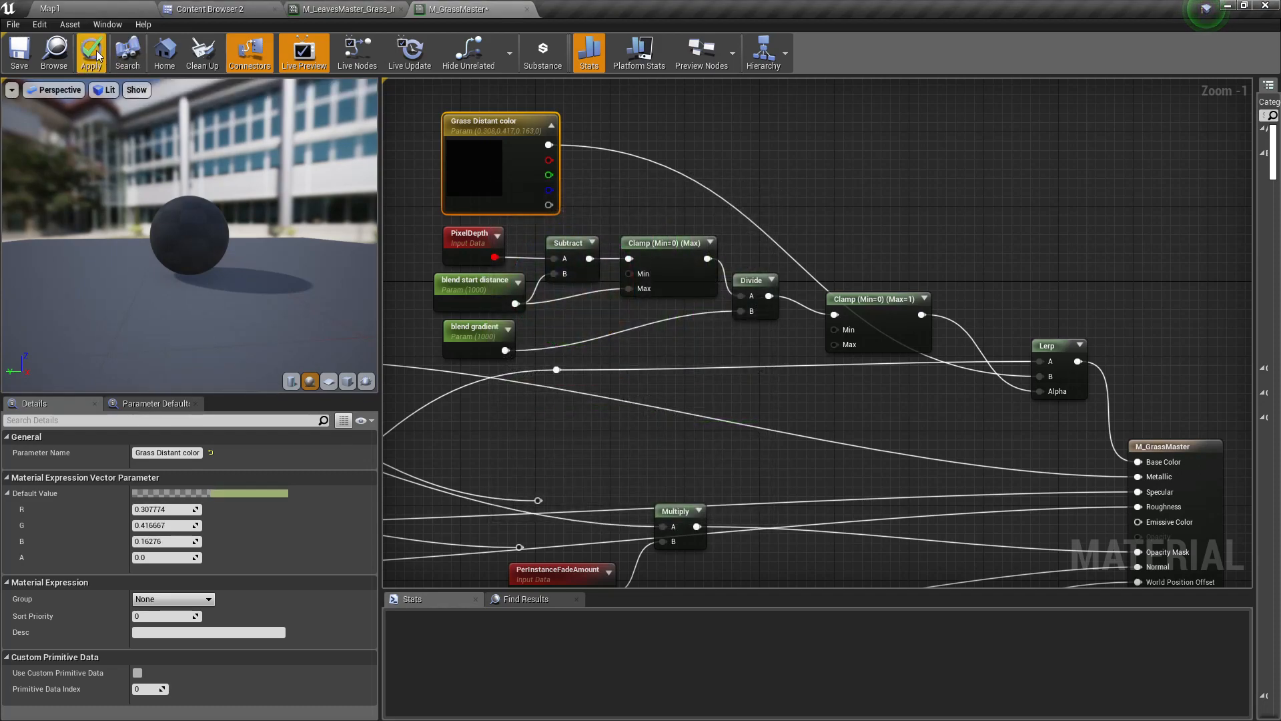
pyautogui.click(91, 51)
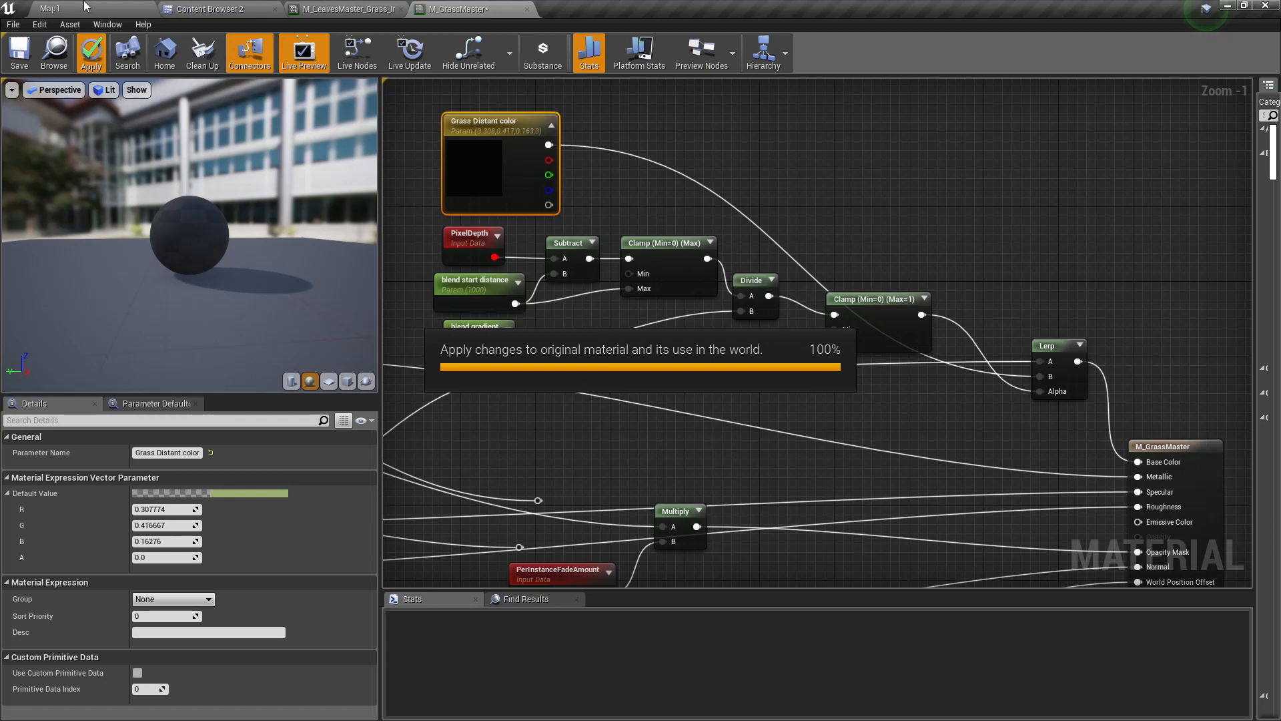
pyautogui.click(90, 52)
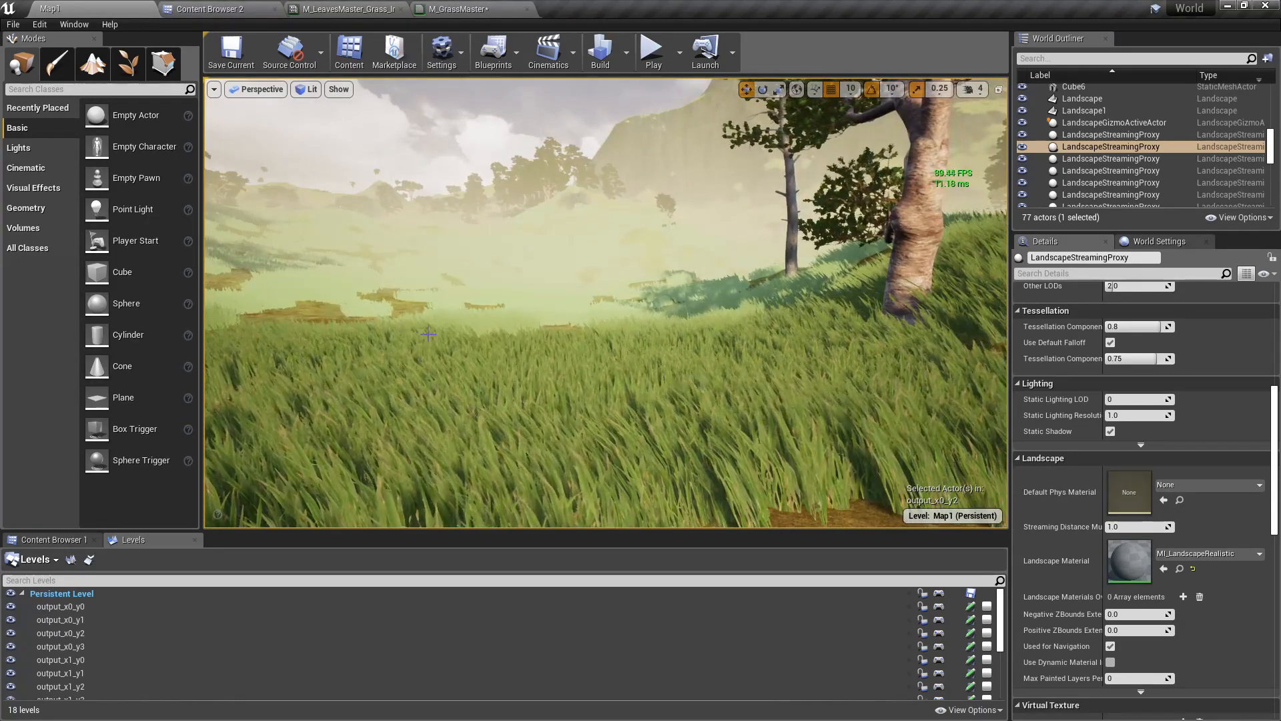
# Open M_LeavesMaster_Grass and enable its Grass Distant color override to pick a darker green.
pyautogui.click(327, 9)
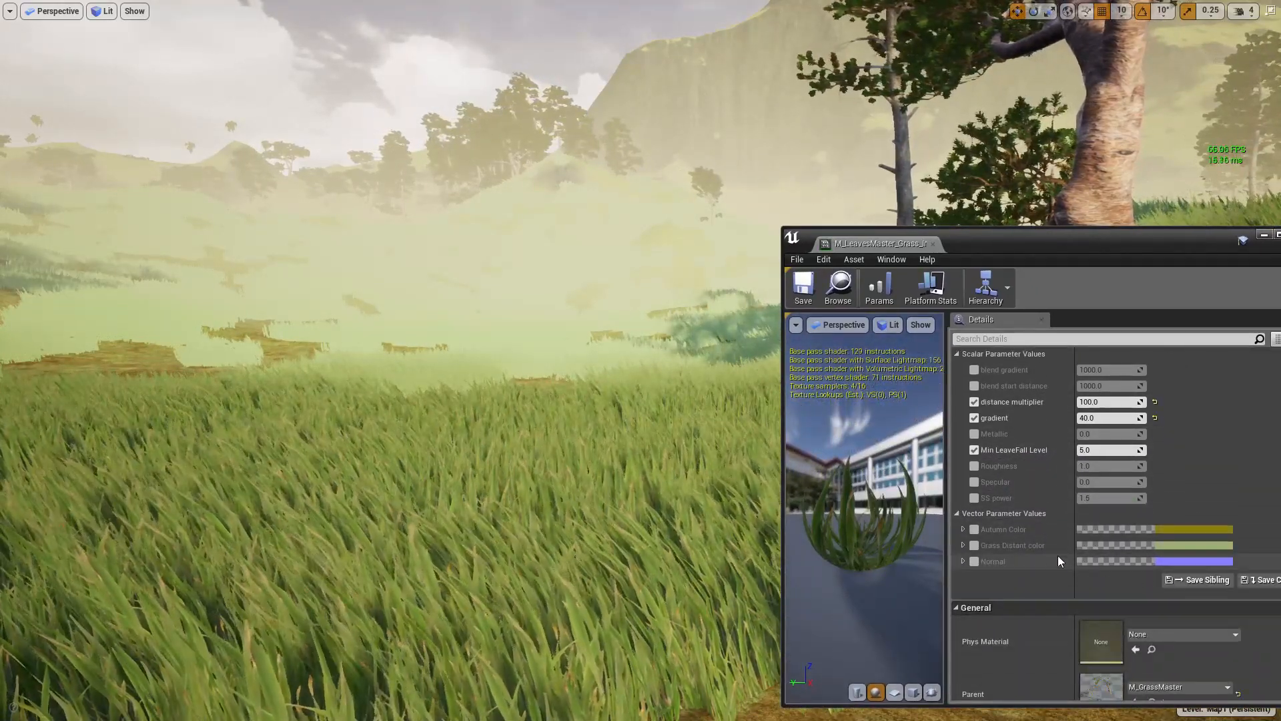
pyautogui.click(973, 545)
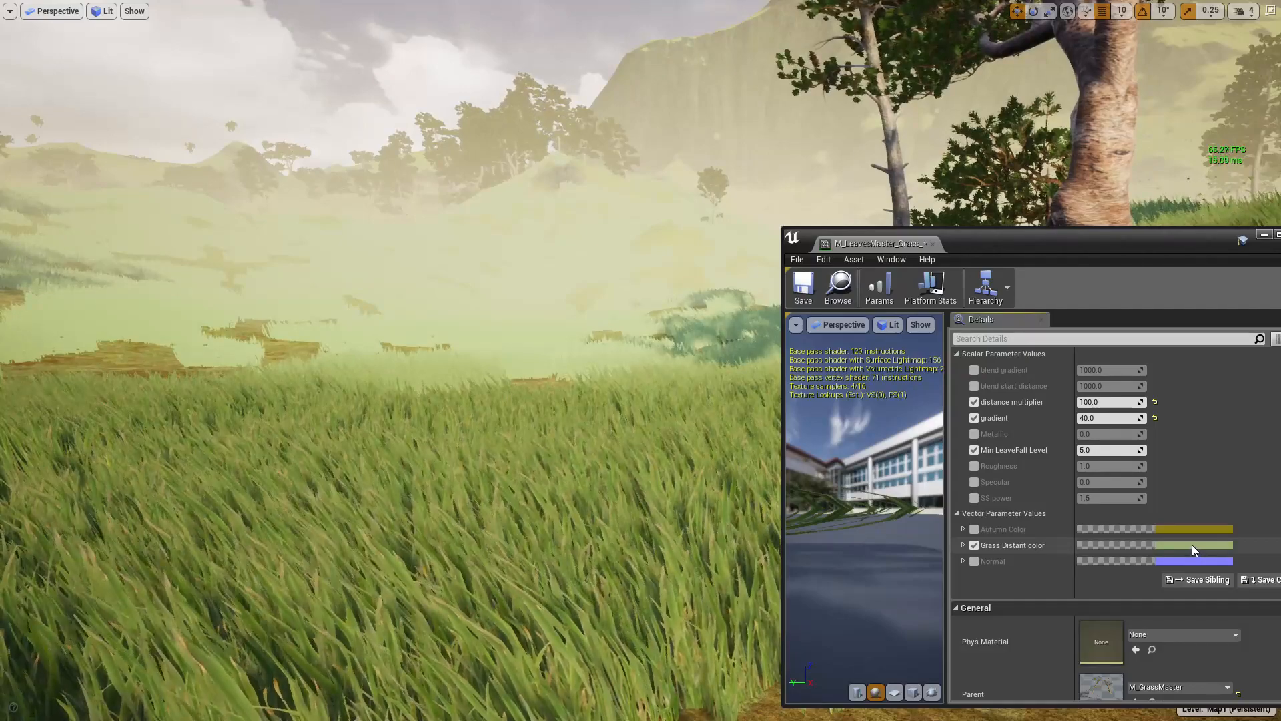
pyautogui.click(1155, 545)
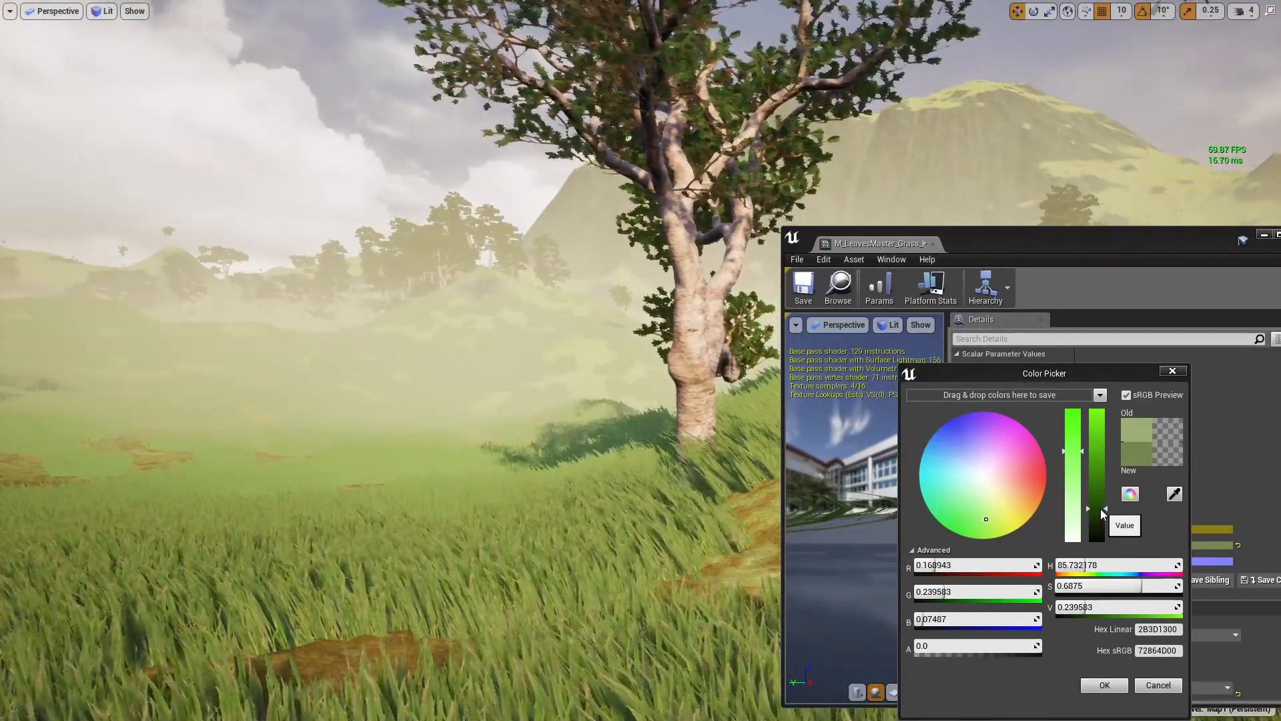
pyautogui.moveTo(1077, 453)
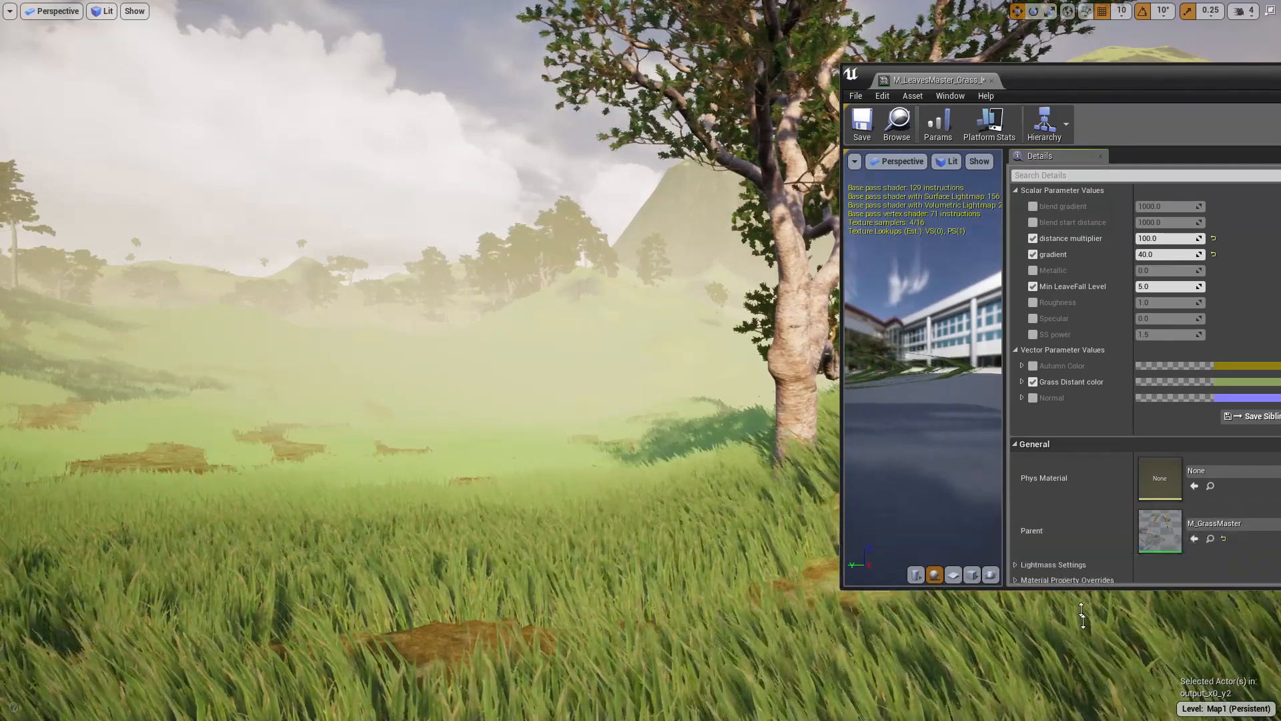
# Enable the blend gradient override in the grass instance's Details panel.
pyautogui.scroll(-3)
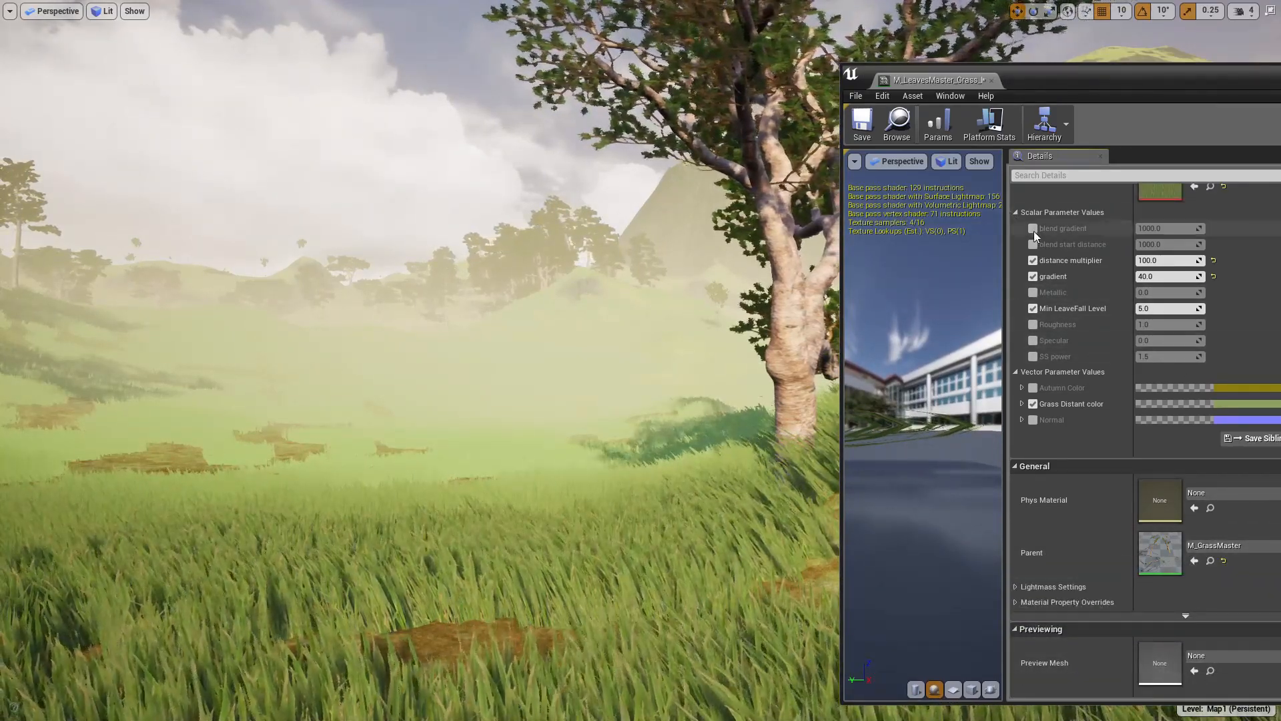
pyautogui.click(1033, 228)
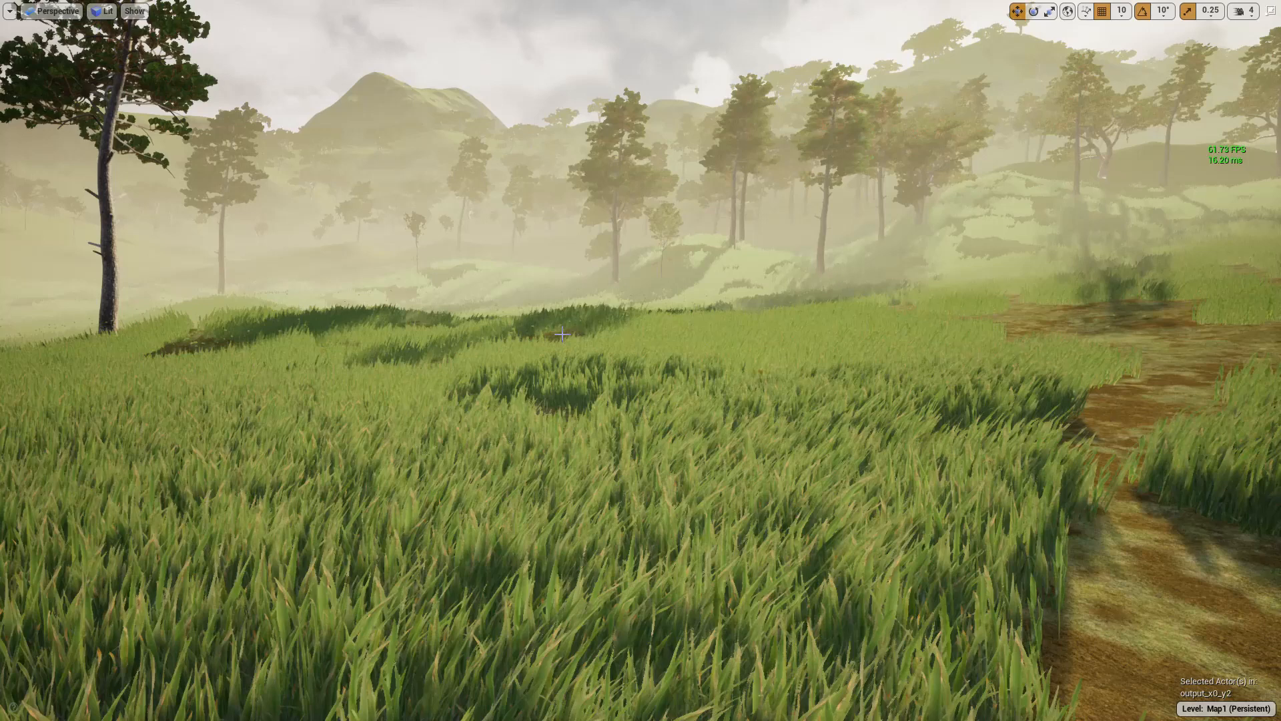
pyautogui.moveTo(350, 466)
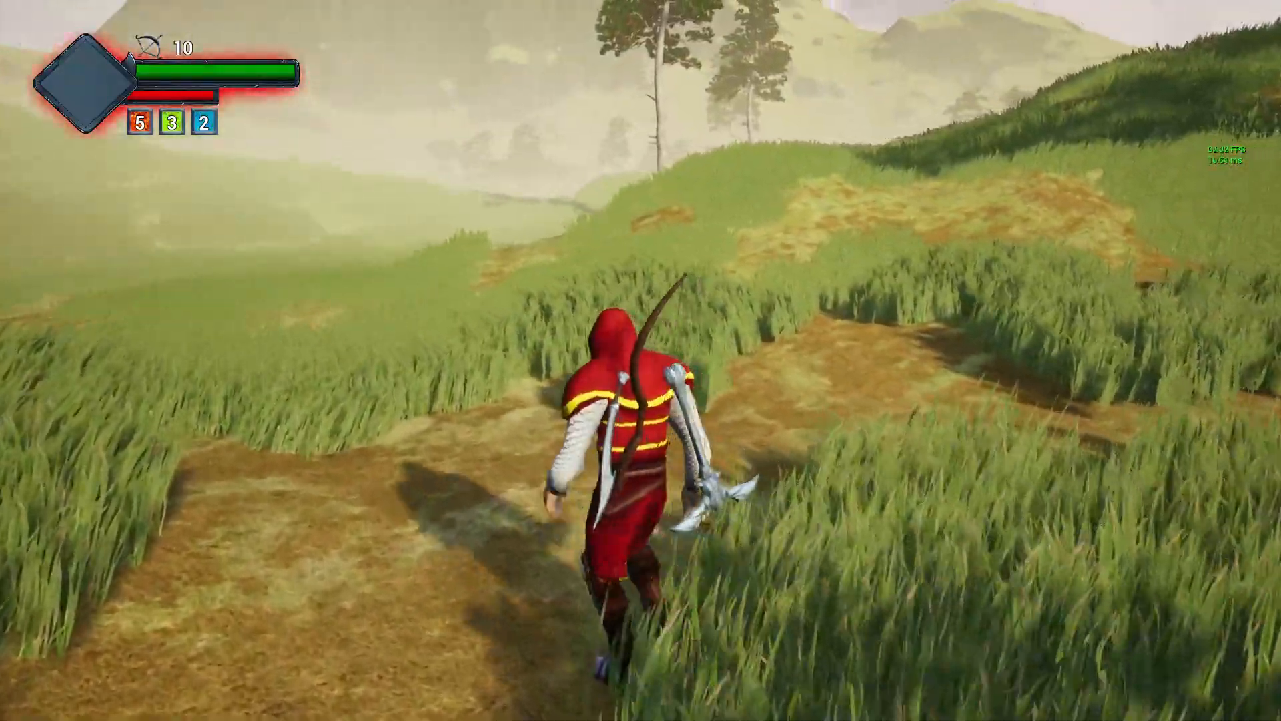
# Run the hooded archer forward through the tall grass in play mode.
pyautogui.press('w')
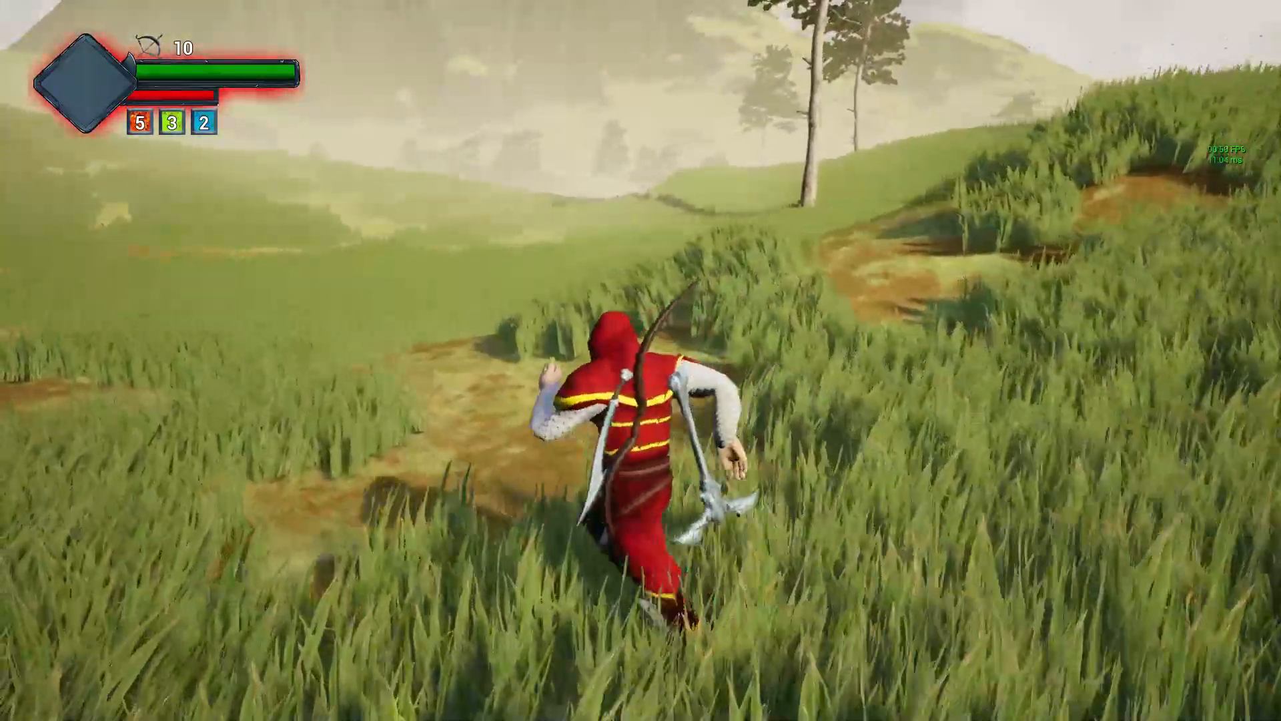
pyautogui.moveTo(640, 359)
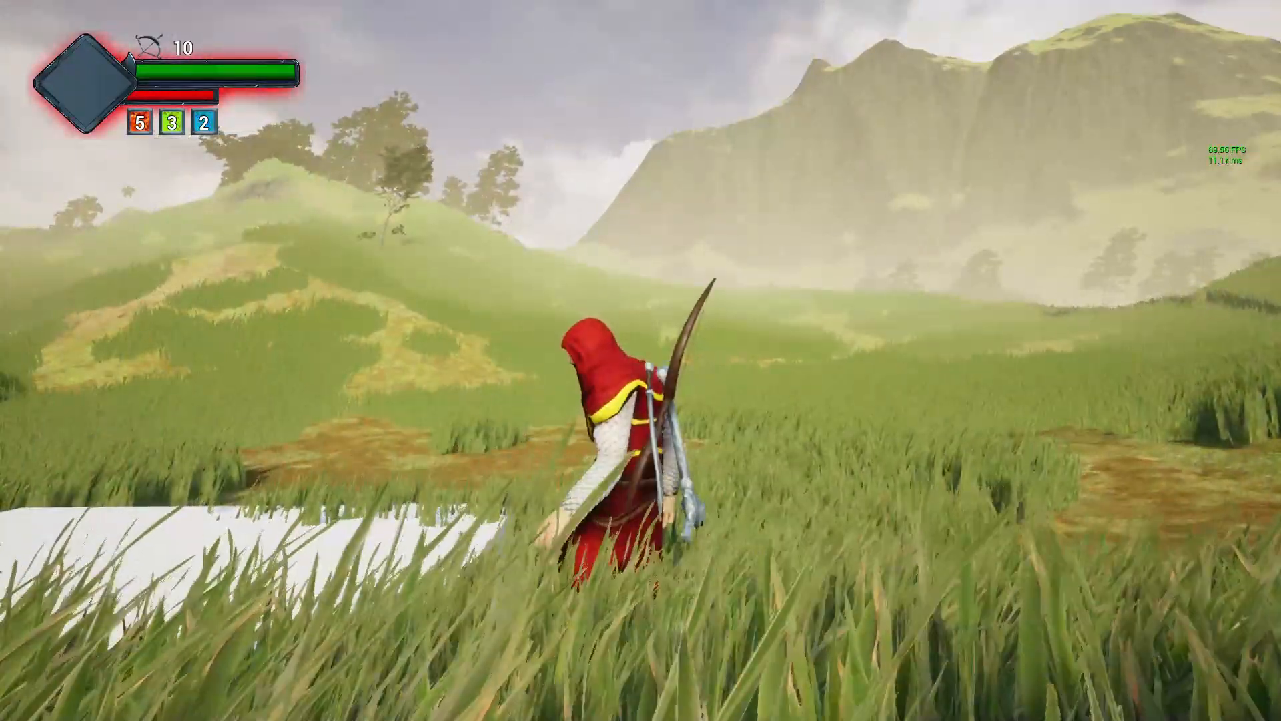
pyautogui.press('w')
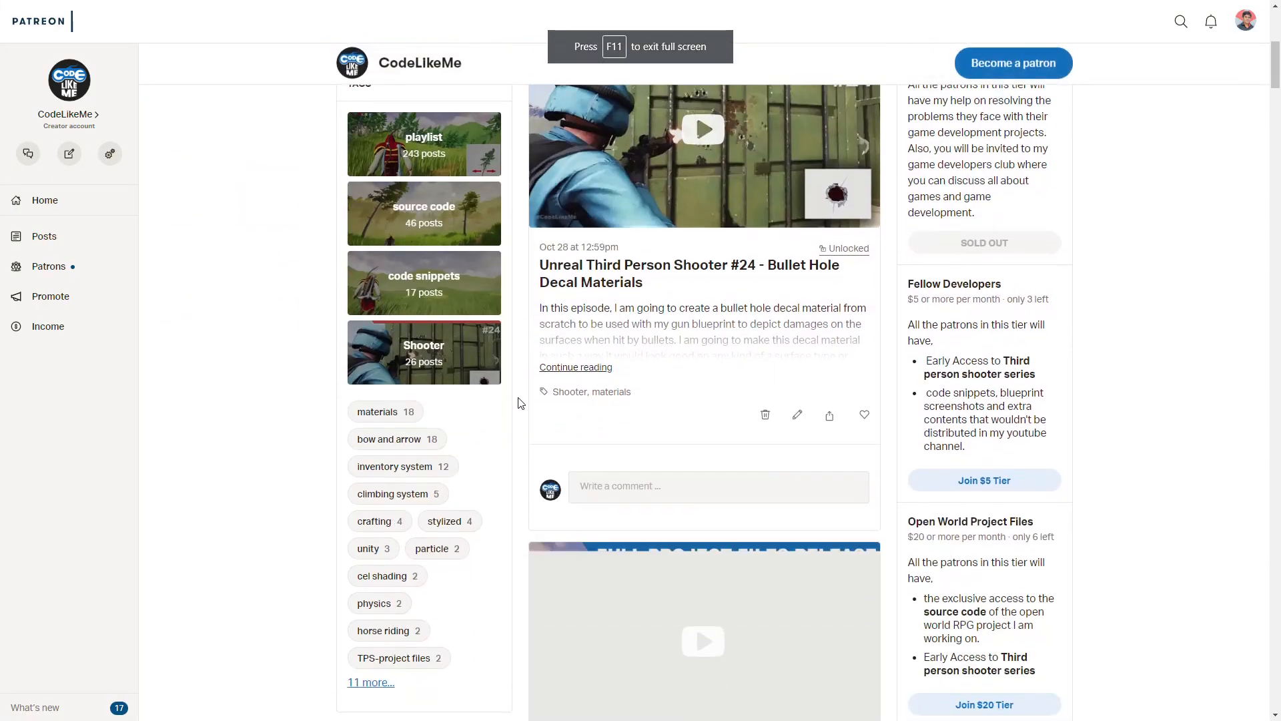
pyautogui.scroll(-3)
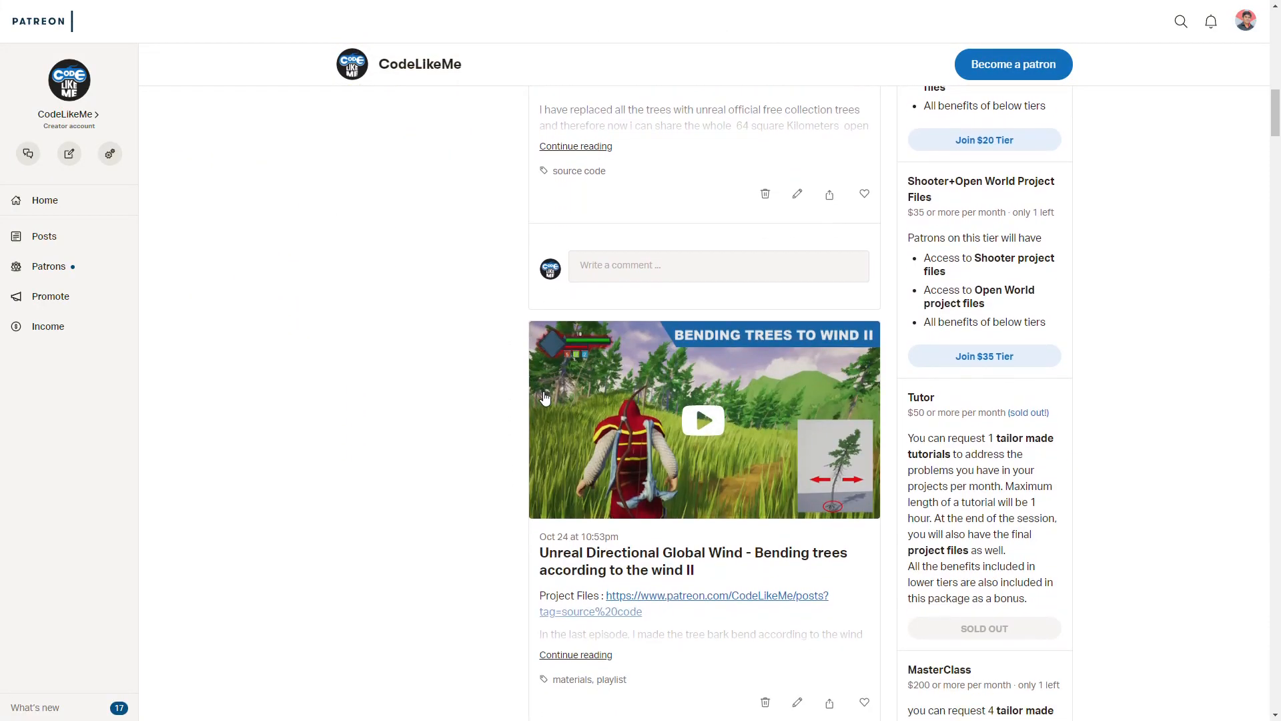
pyautogui.scroll(-3)
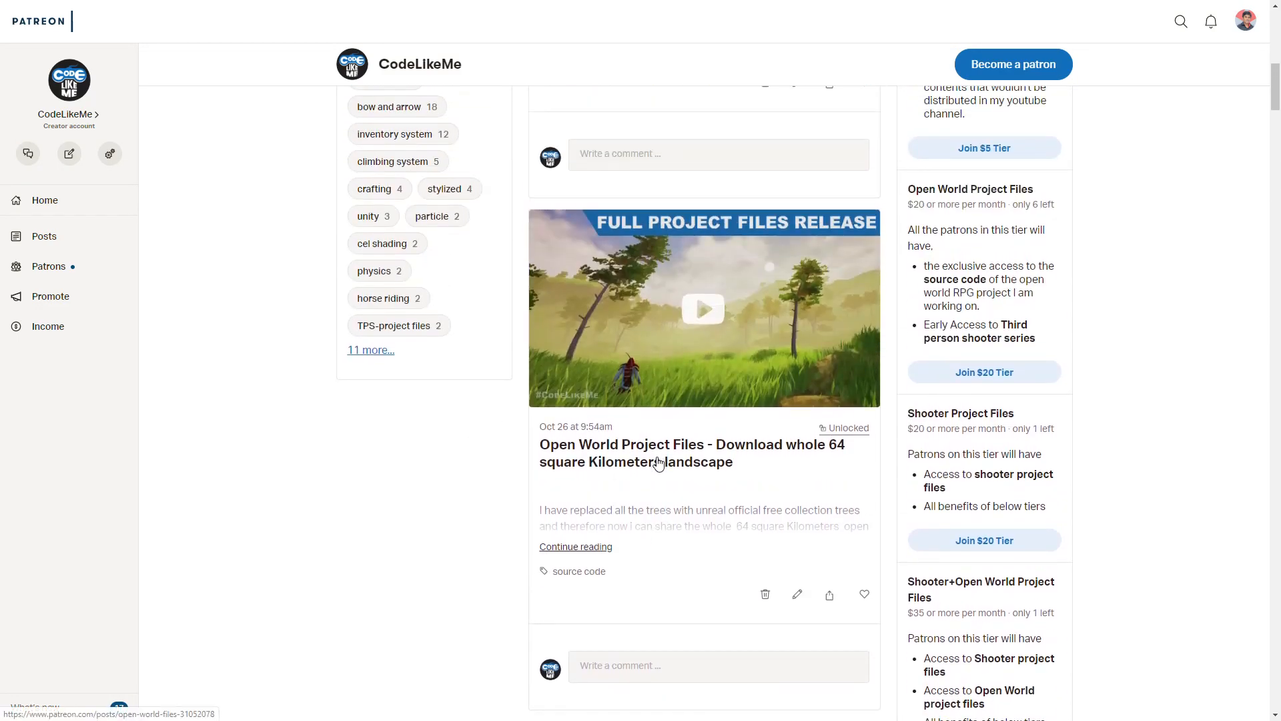
pyautogui.scroll(3)
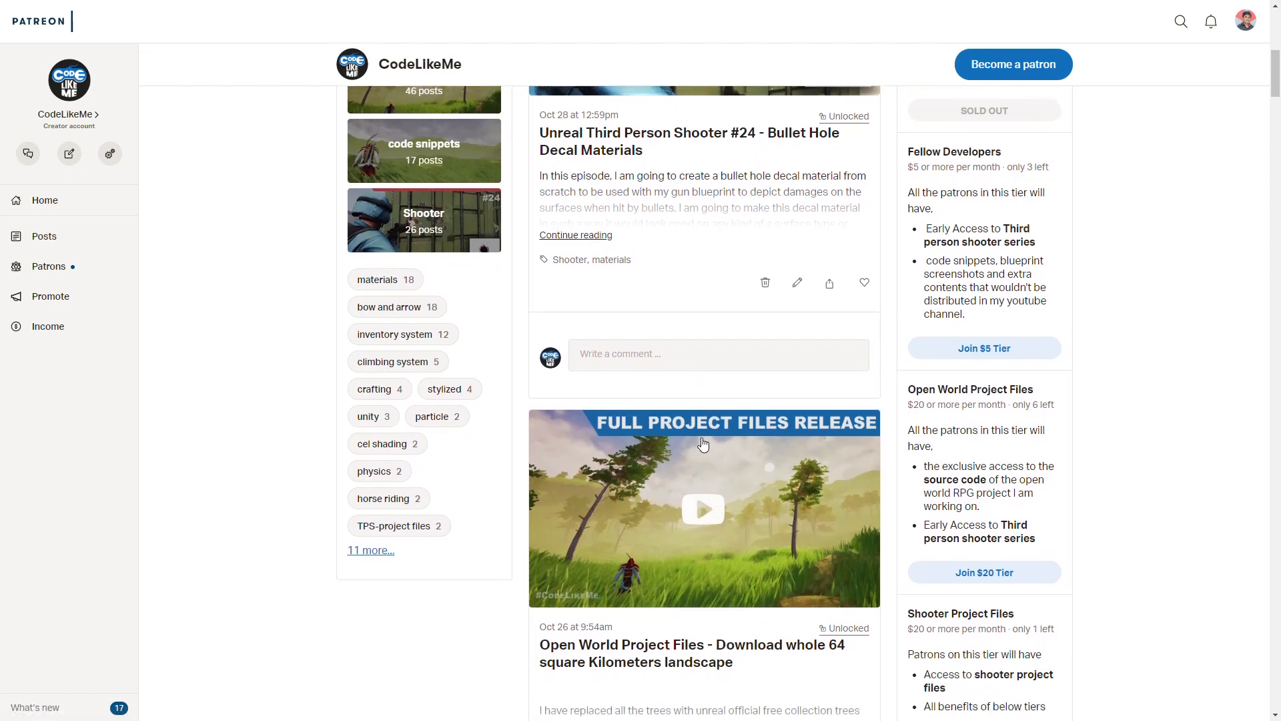
pyautogui.scroll(-3)
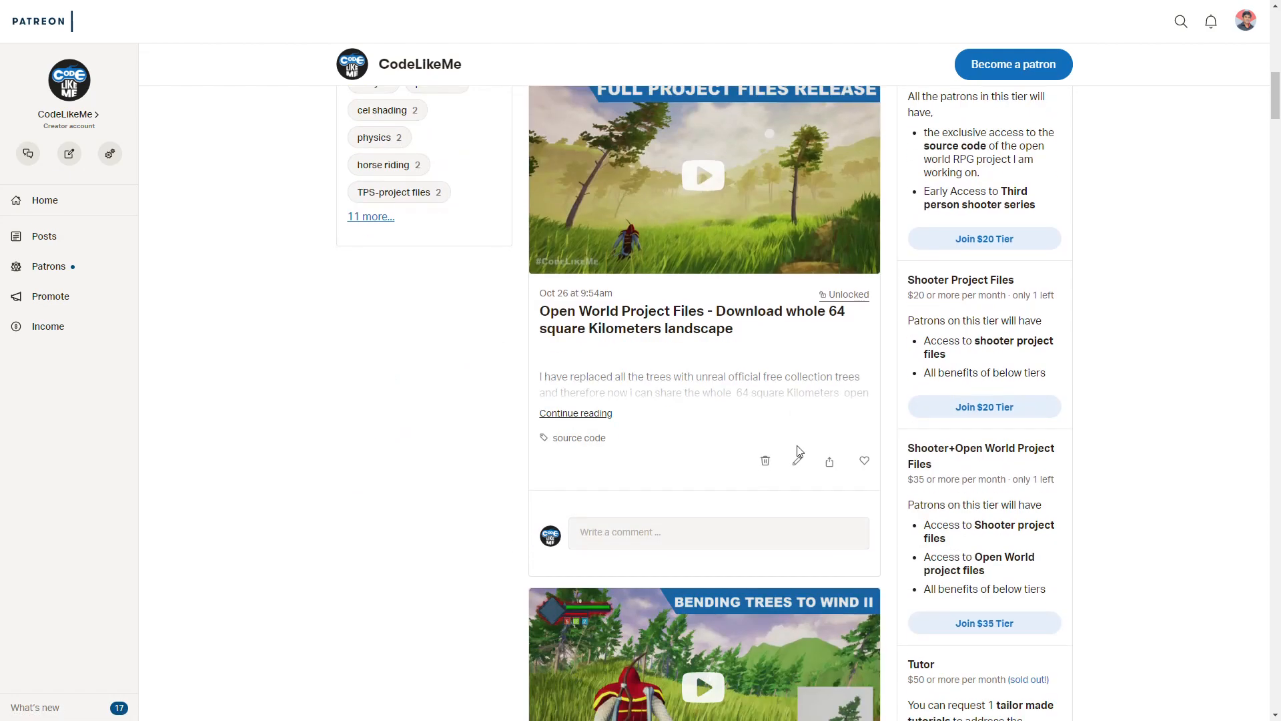
pyautogui.scroll(3)
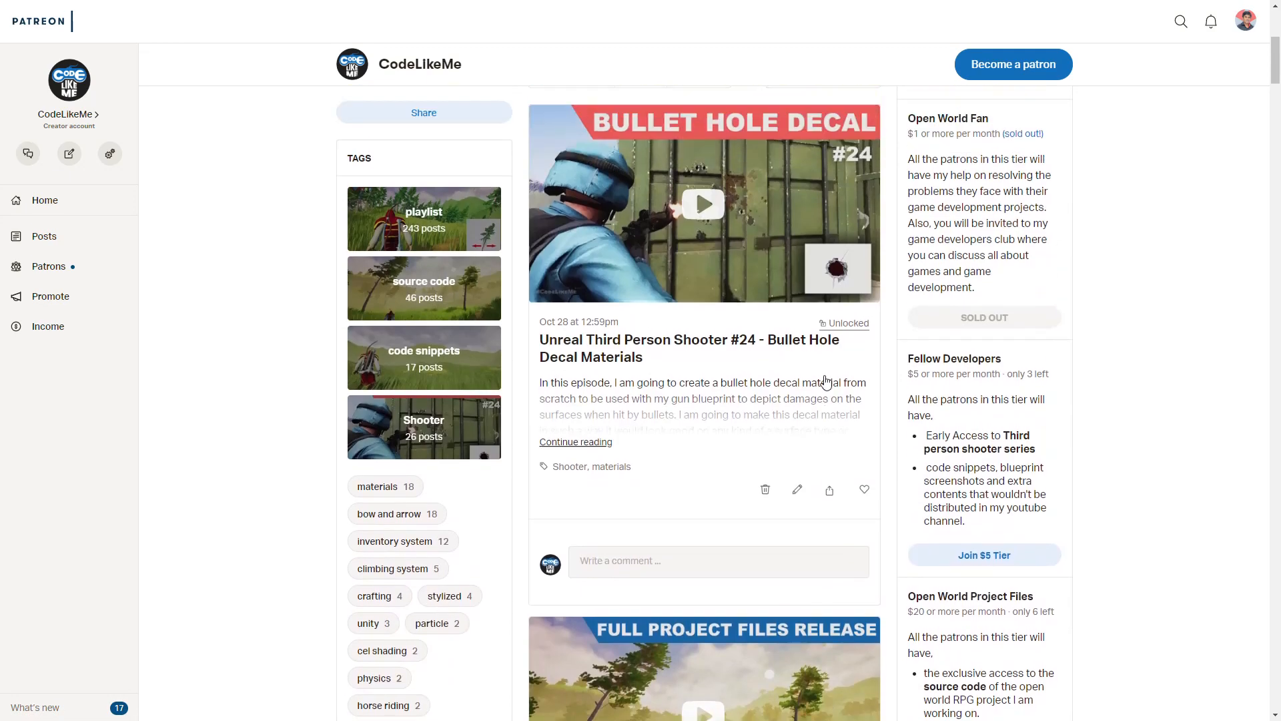
pyautogui.scroll(3)
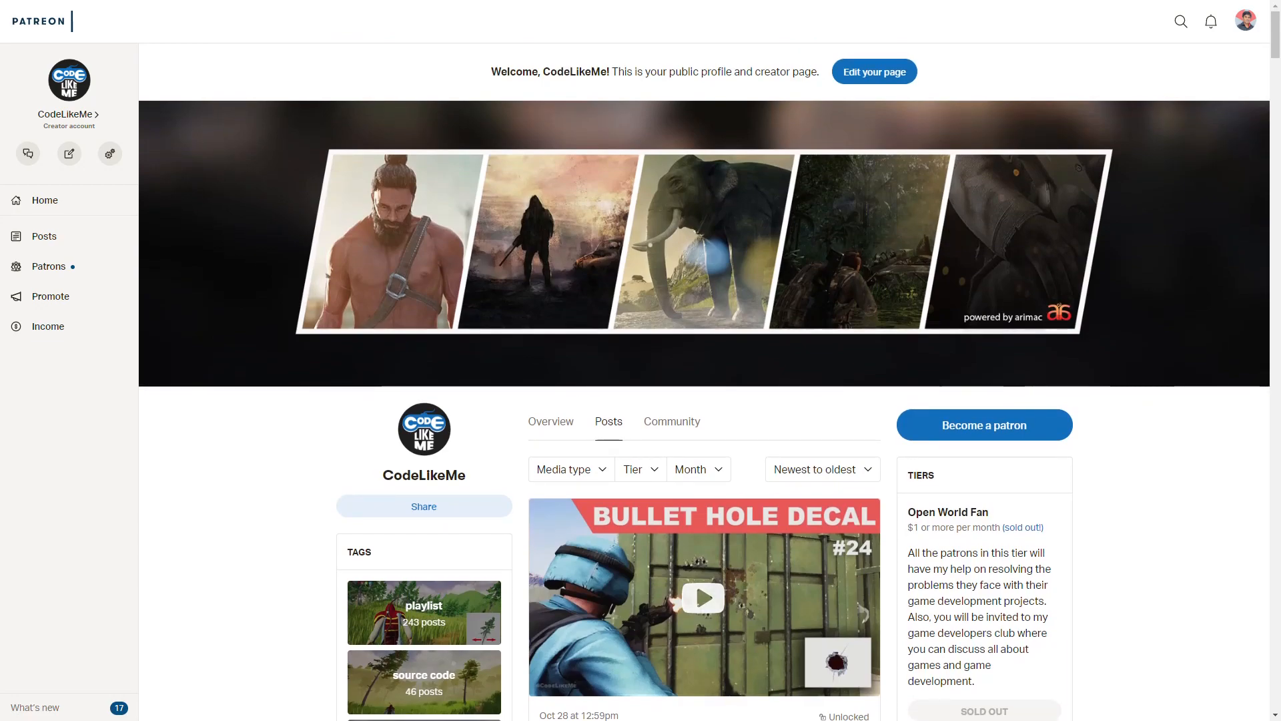